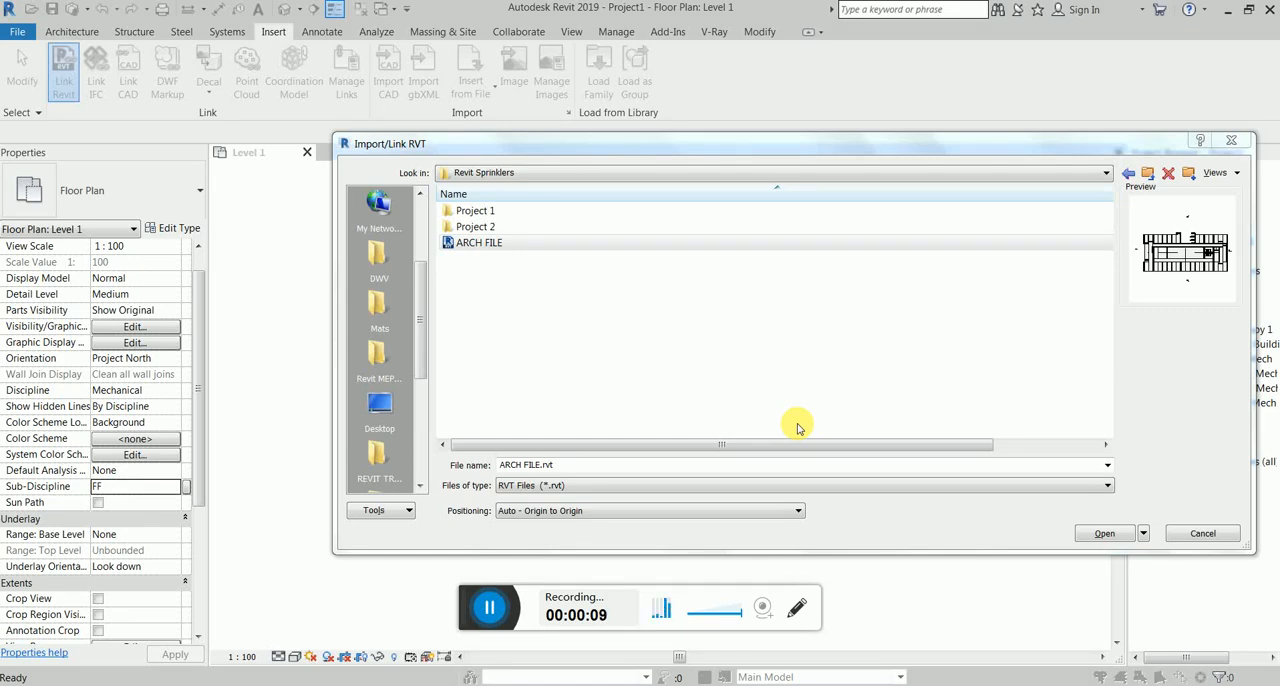
# Step: Choose the ARCH FILE model in the Import/Link RVT dialog
pyautogui.click(480, 242)
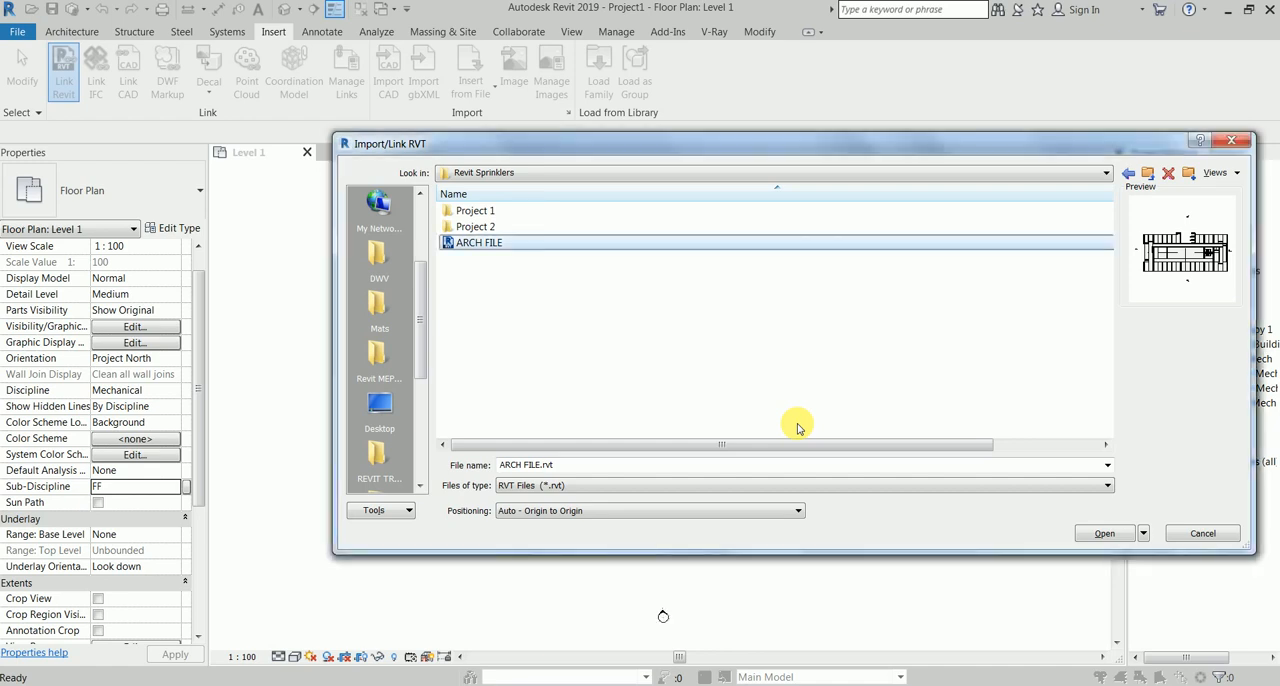
pyautogui.moveTo(782, 424)
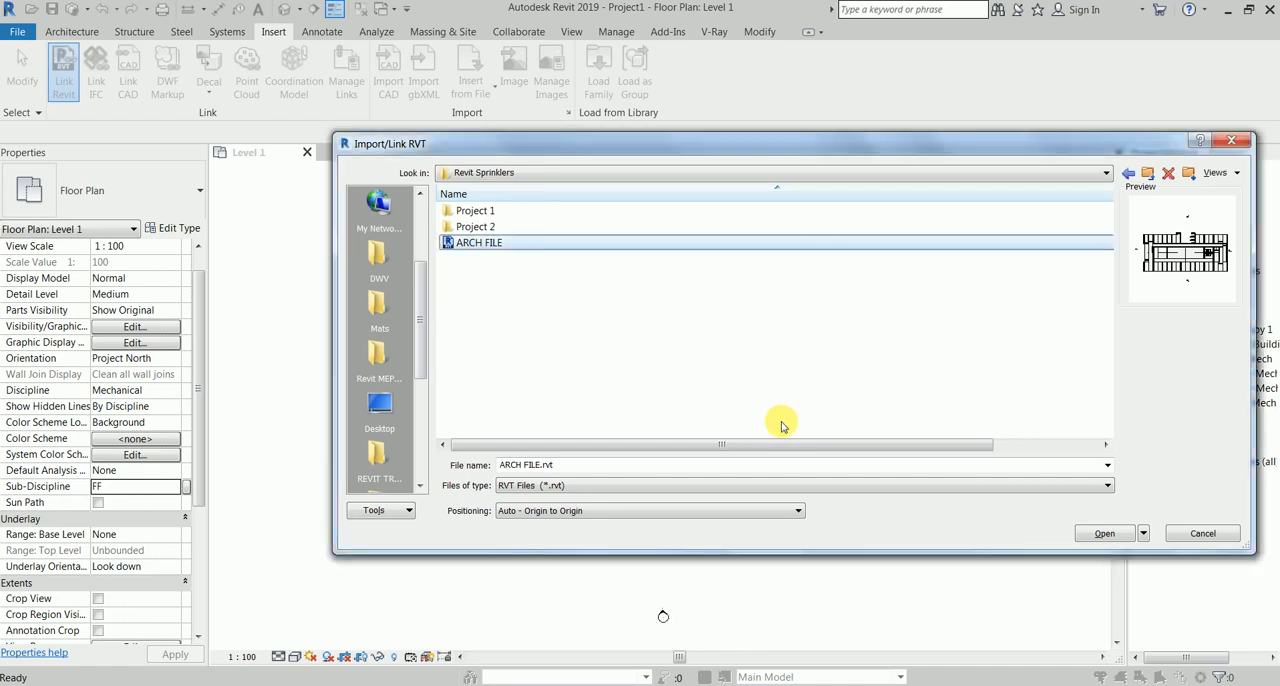
pyautogui.moveTo(736, 374)
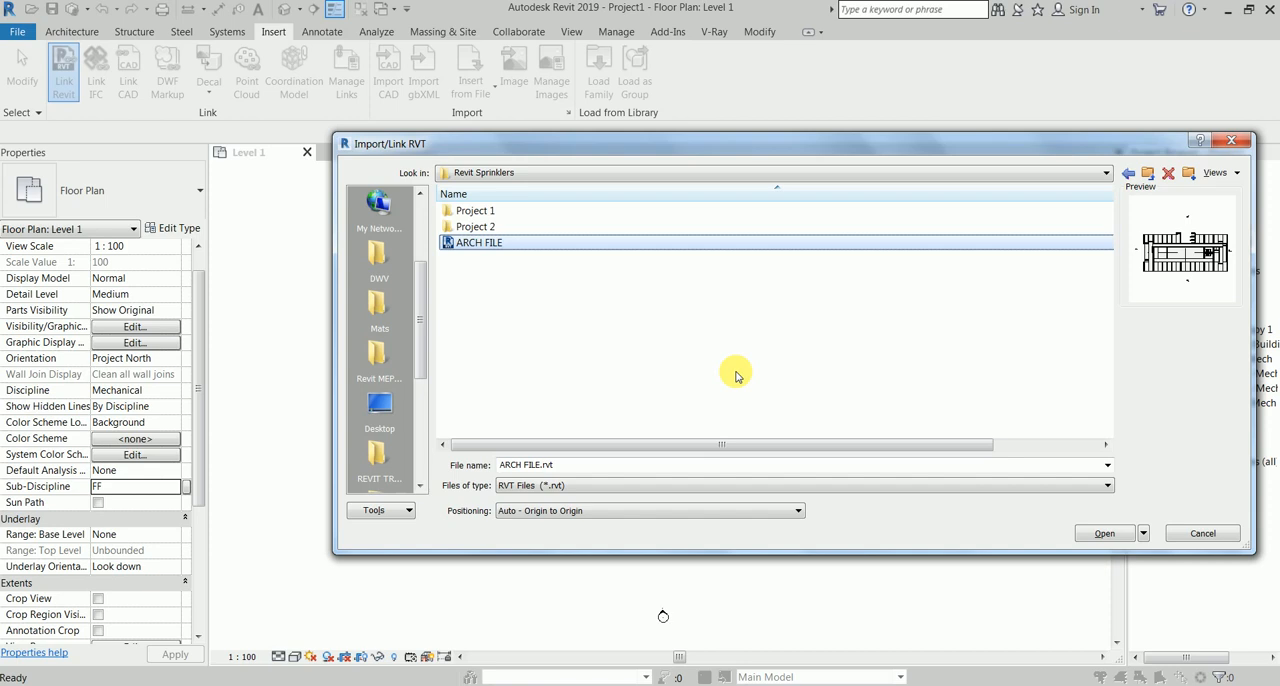
pyautogui.moveTo(346, 100)
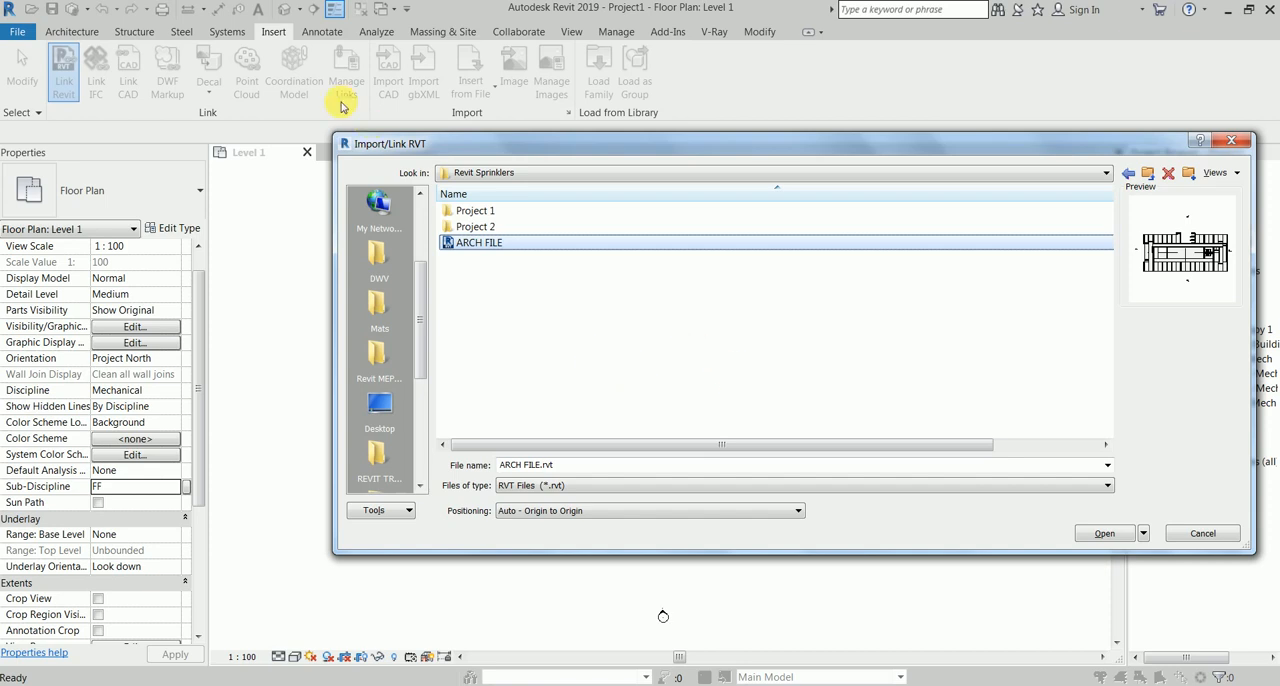
pyautogui.moveTo(236, 272)
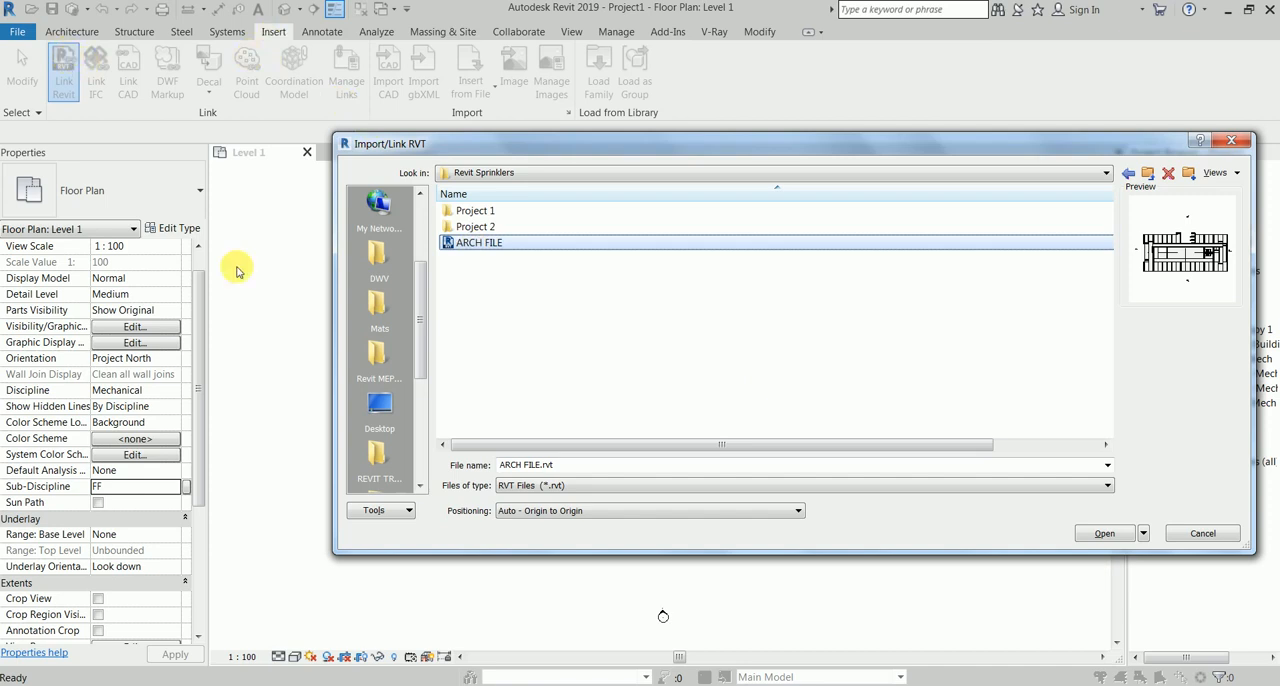
pyautogui.moveTo(744, 396)
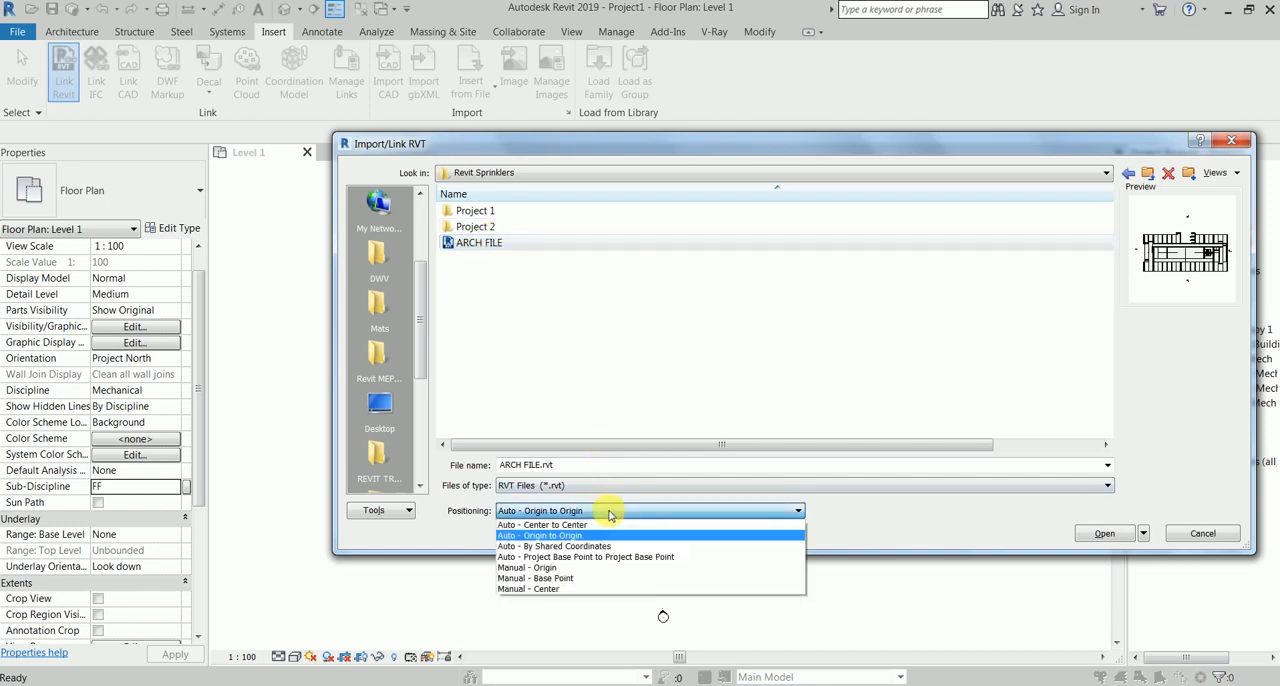
pyautogui.moveTo(632, 524)
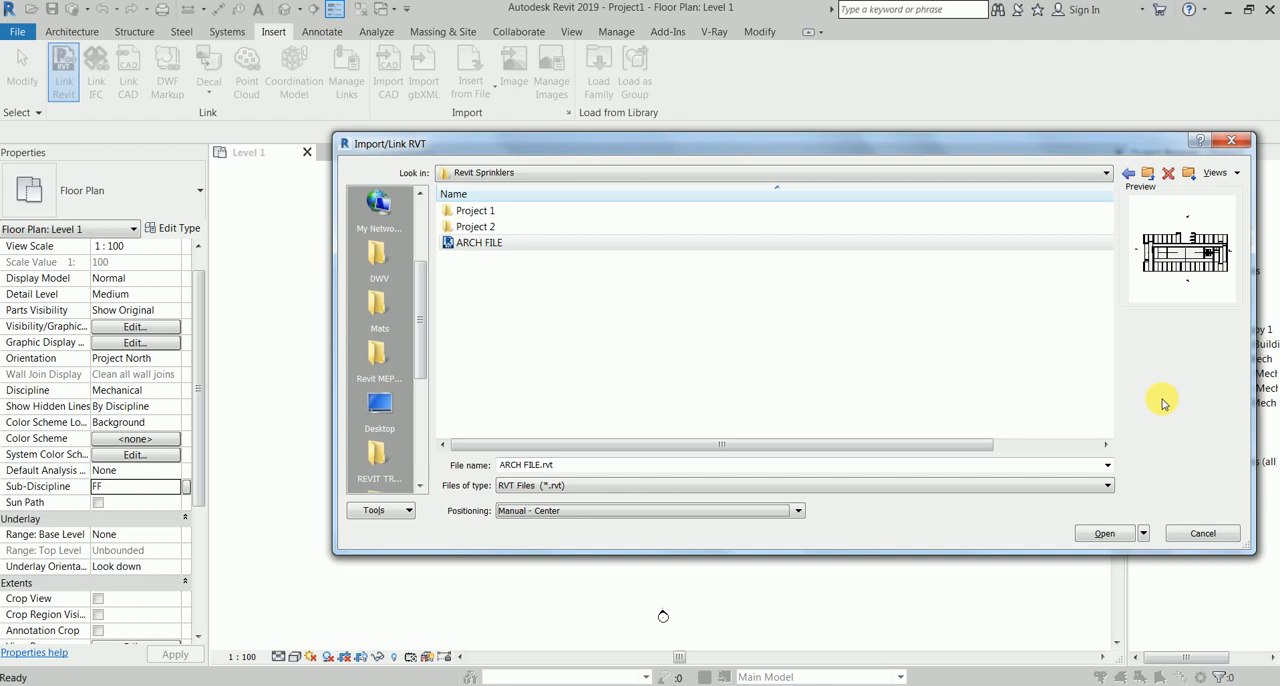
pyautogui.moveTo(1108, 534)
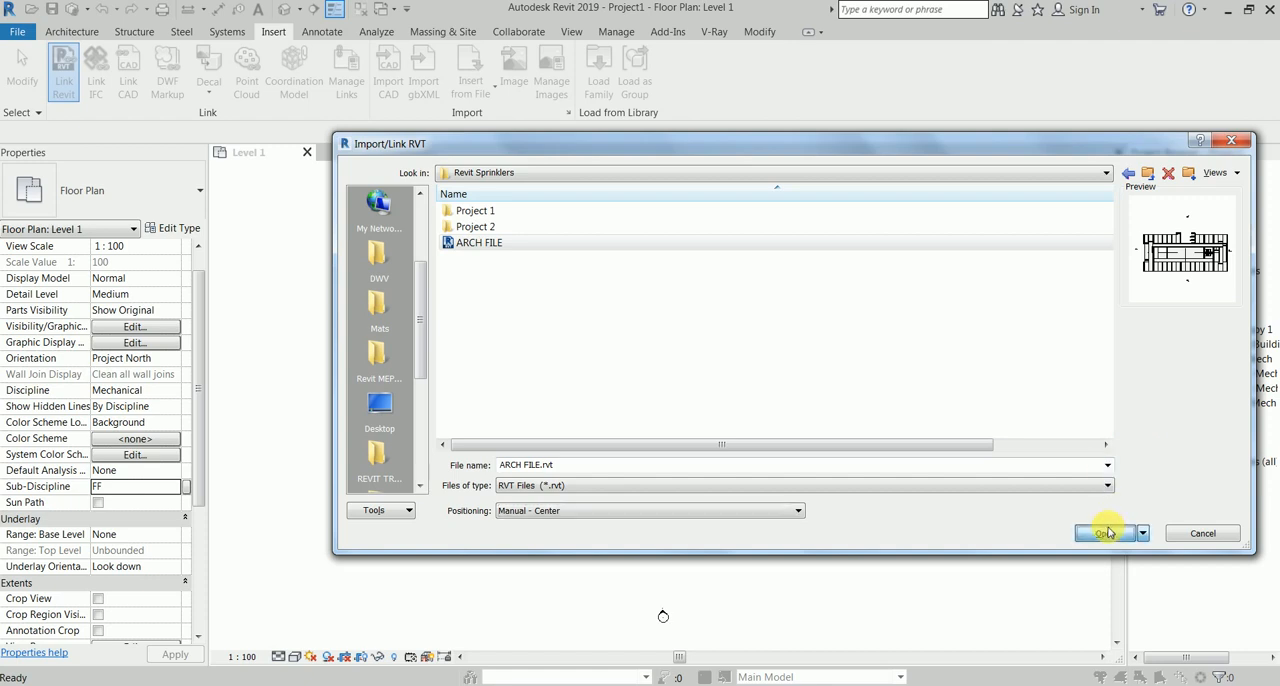
# Step: Link ARCH FILE, check it in the 3D view and Level 1 plan, then switch to the Level 1 ceiling plan
pyautogui.click(1100, 532)
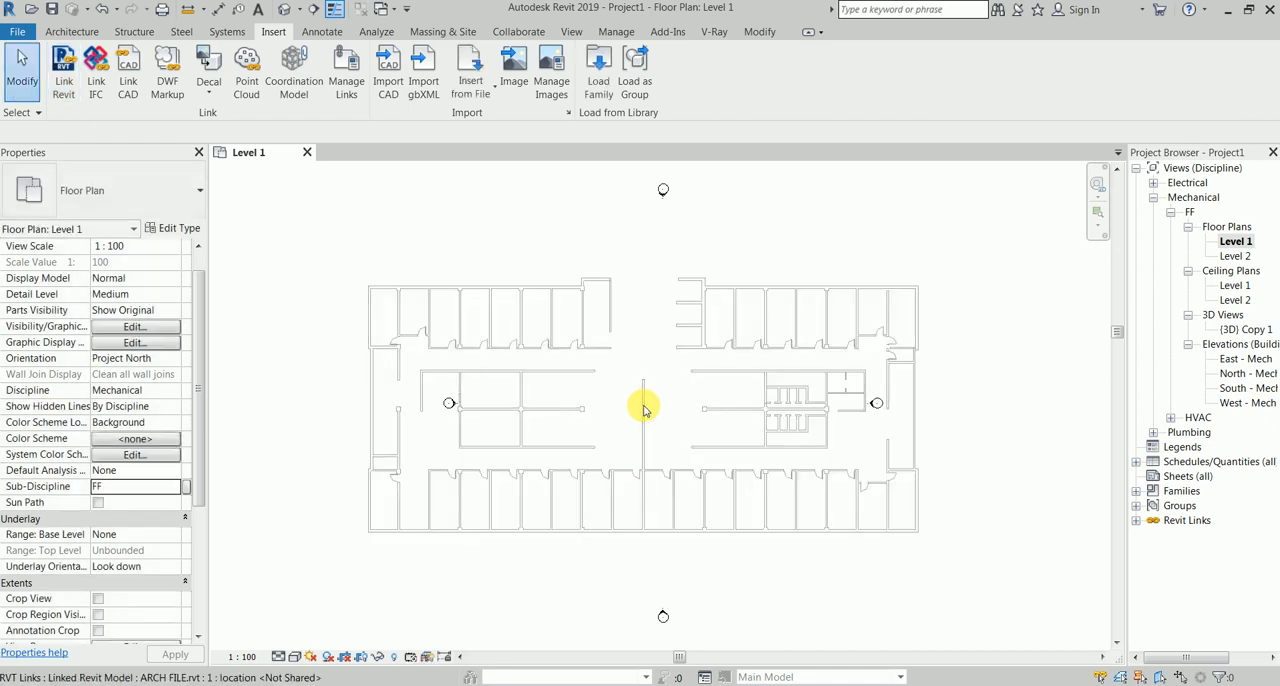
pyautogui.moveTo(748, 252)
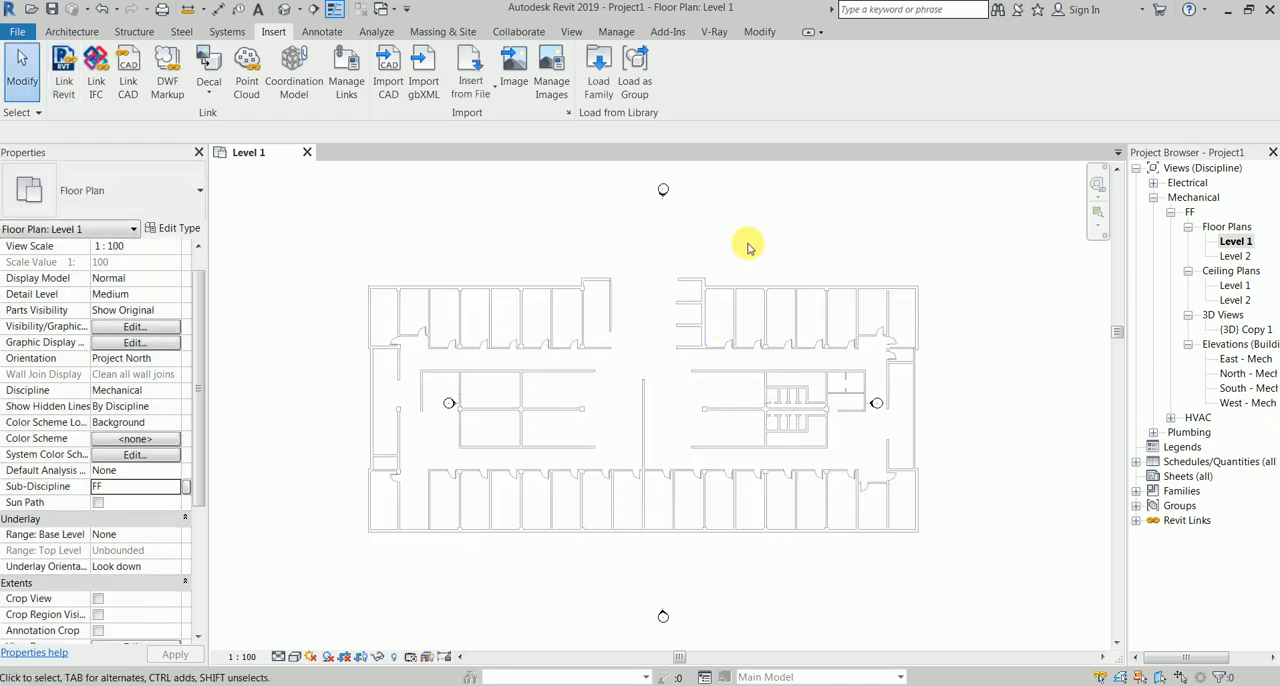
pyautogui.moveTo(1250, 328)
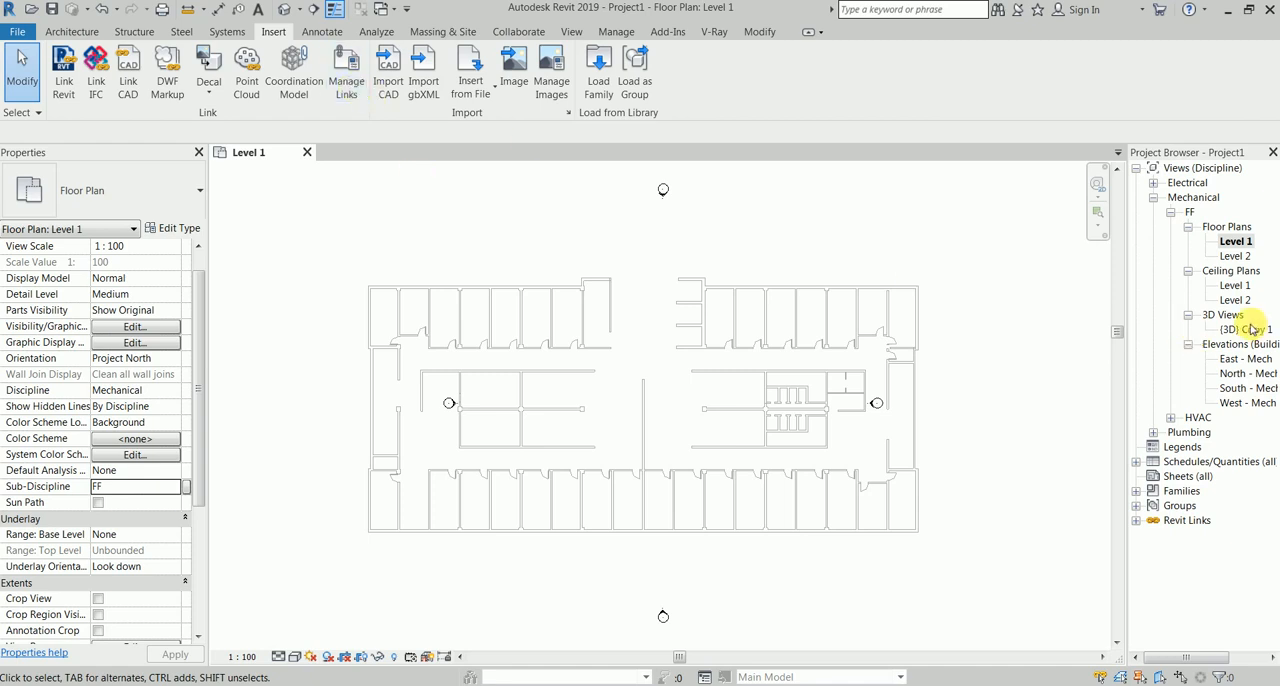
pyautogui.doubleClick(1240, 328)
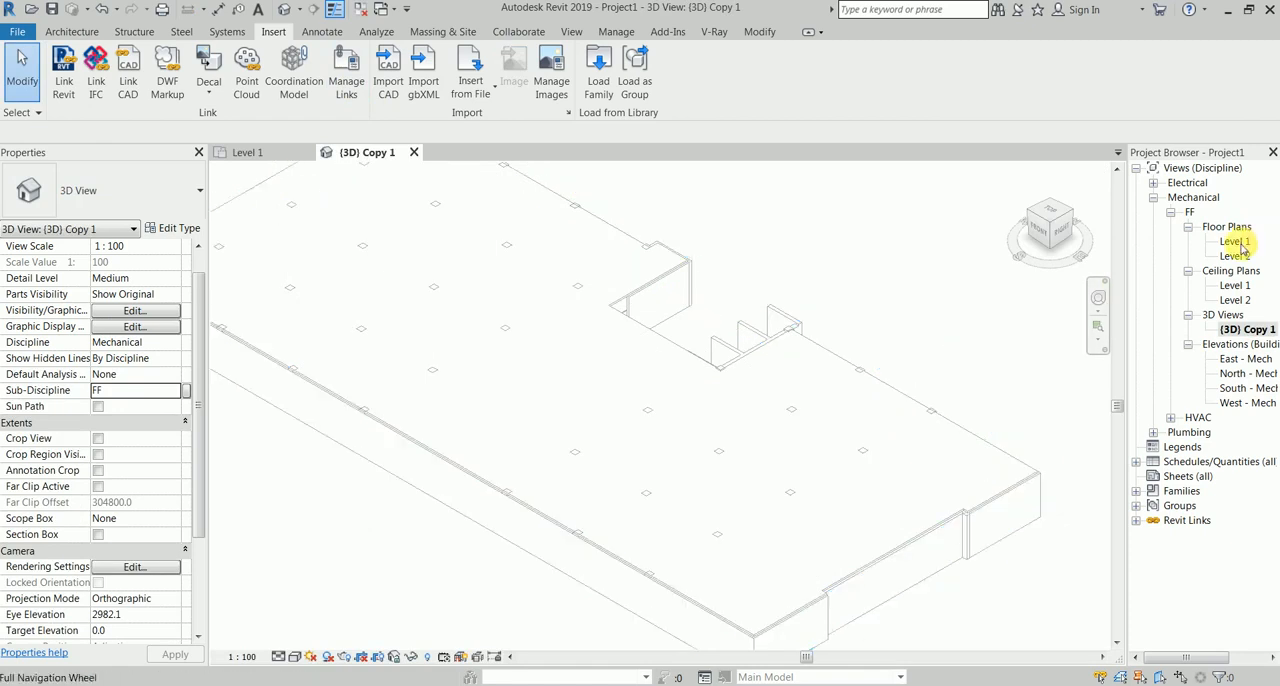
pyautogui.doubleClick(1234, 240)
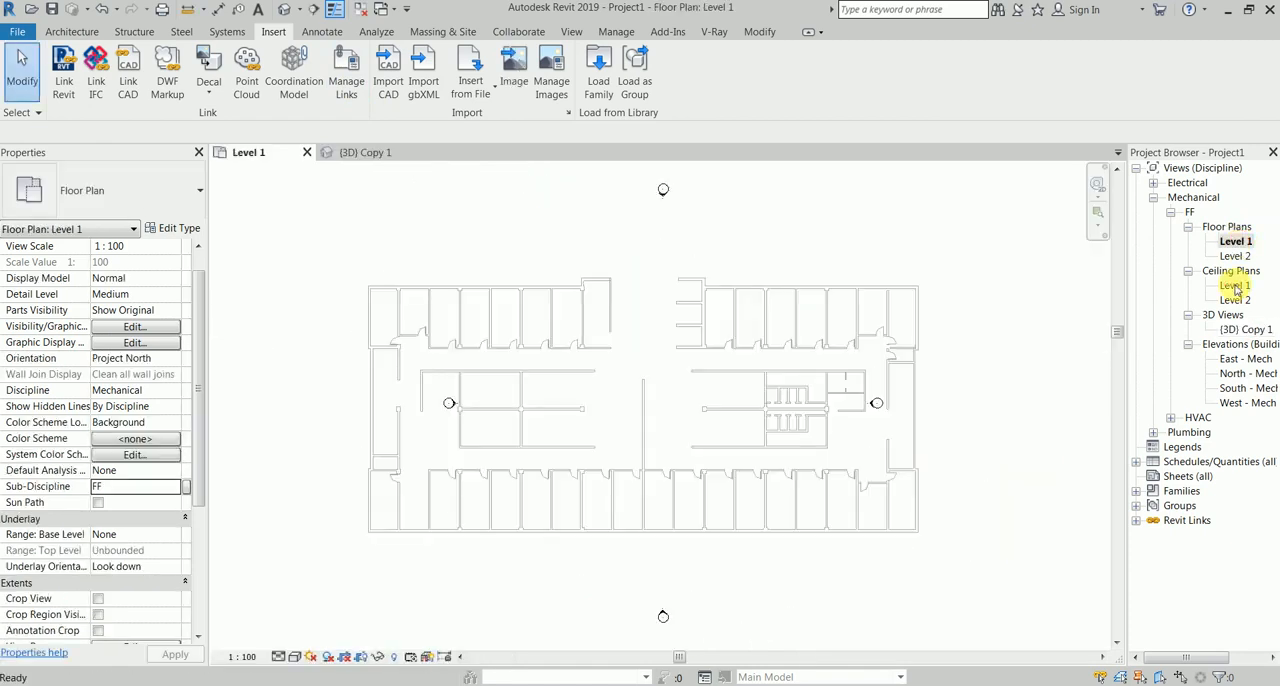
pyautogui.doubleClick(1226, 284)
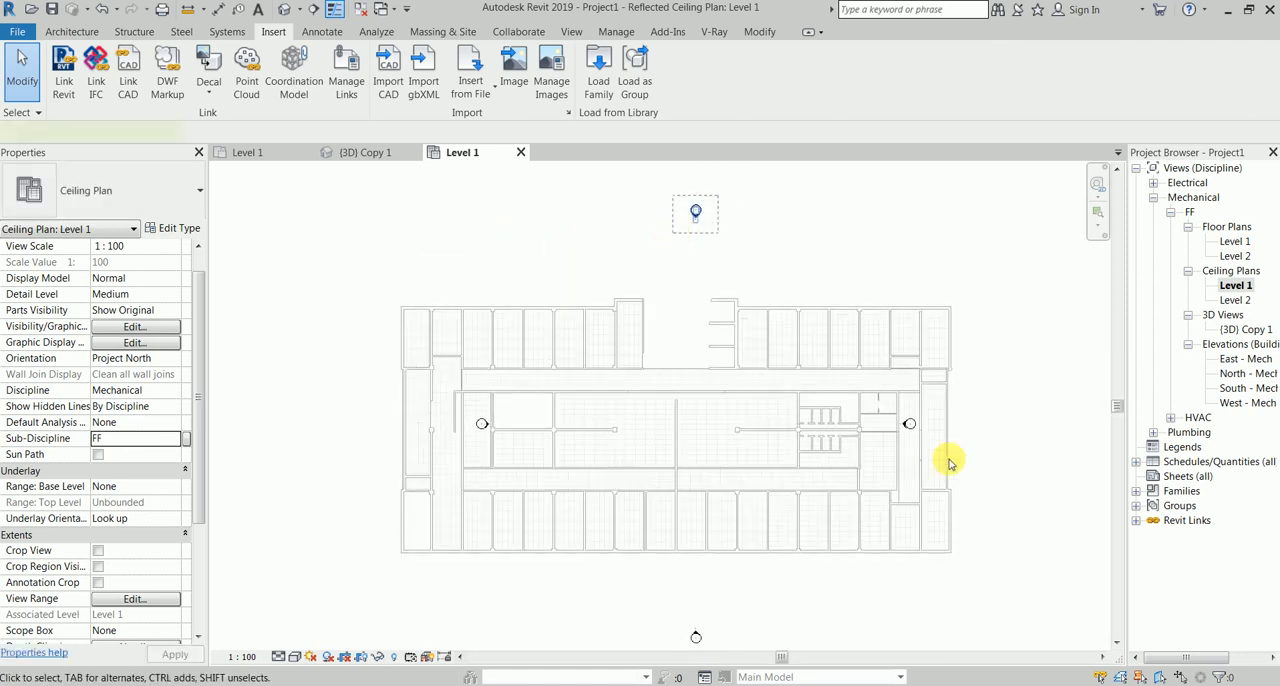
pyautogui.click(904, 428)
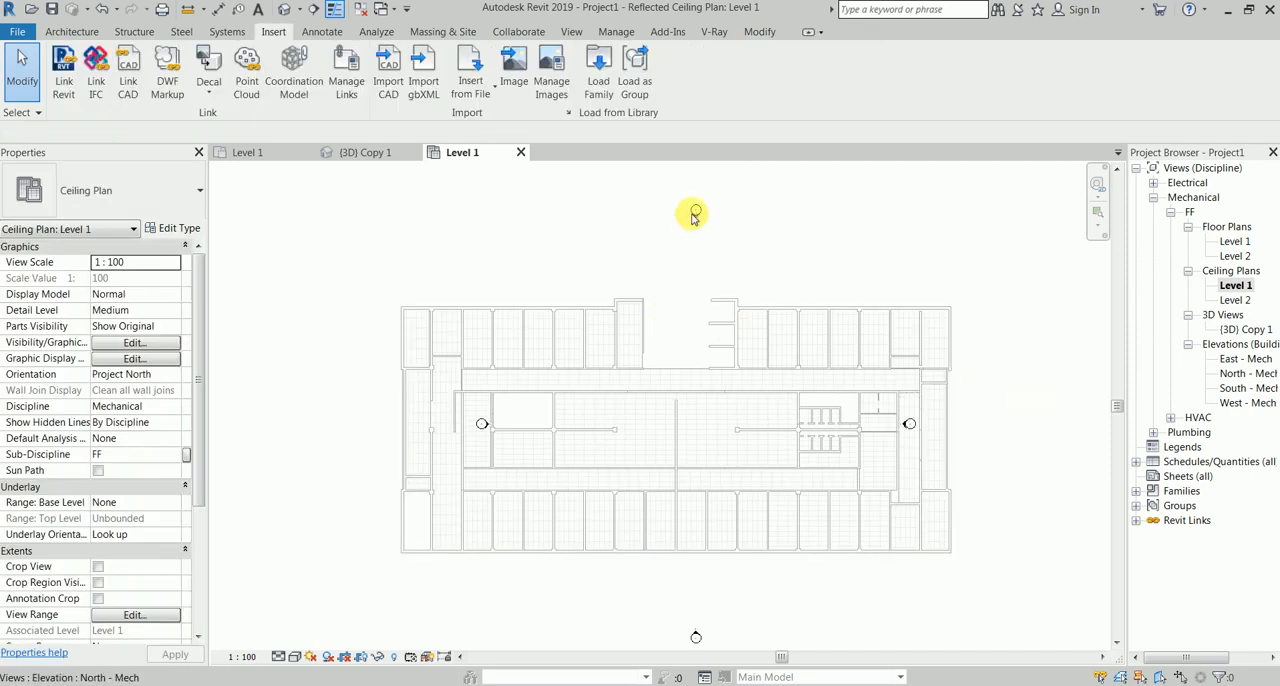
pyautogui.moveTo(660, 376)
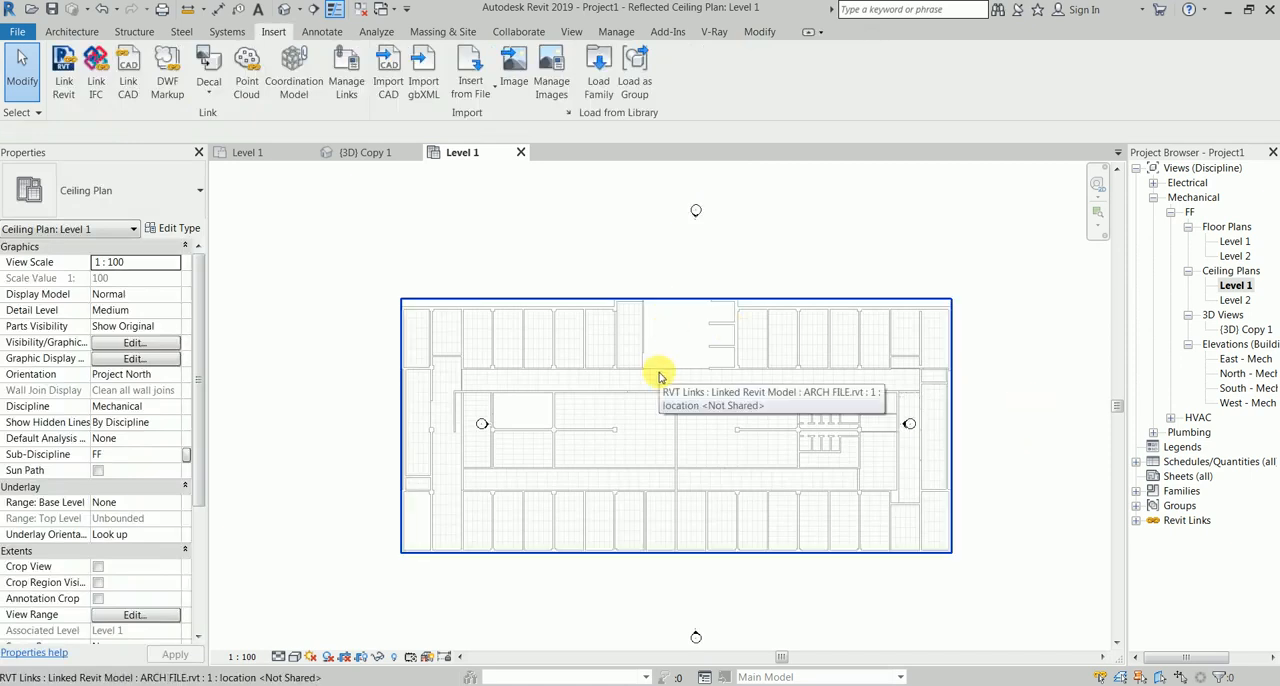
pyautogui.click(660, 376)
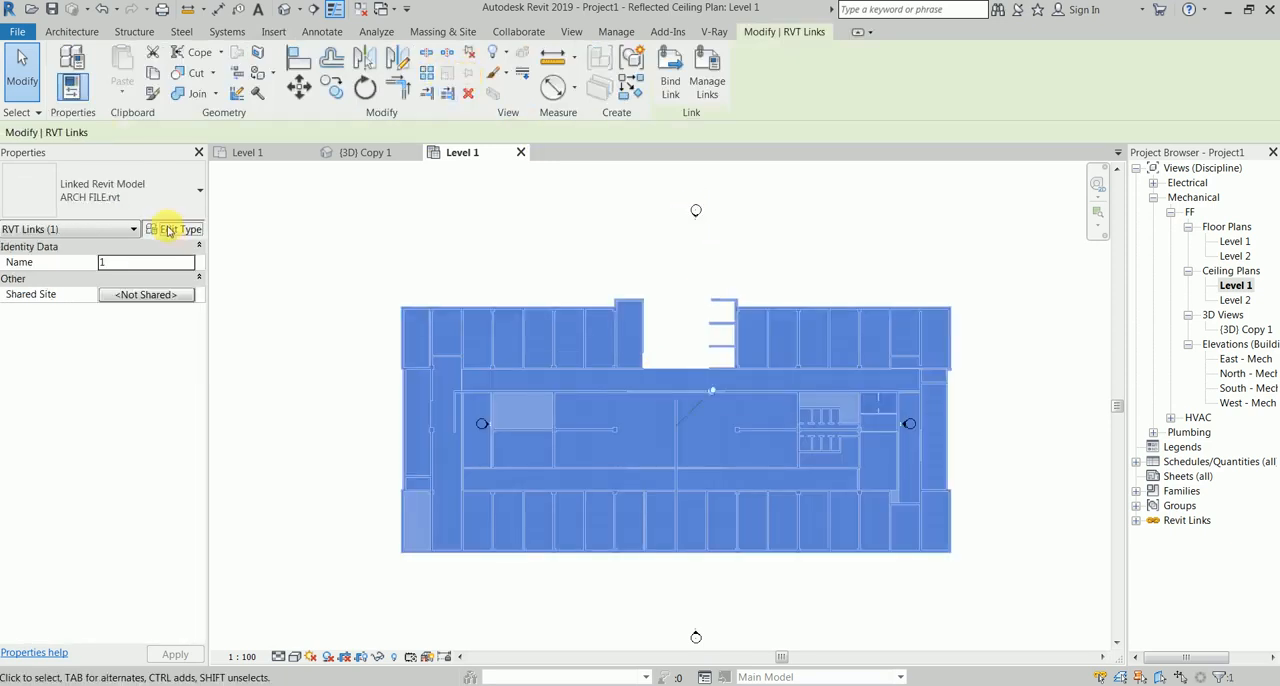
pyautogui.click(176, 228)
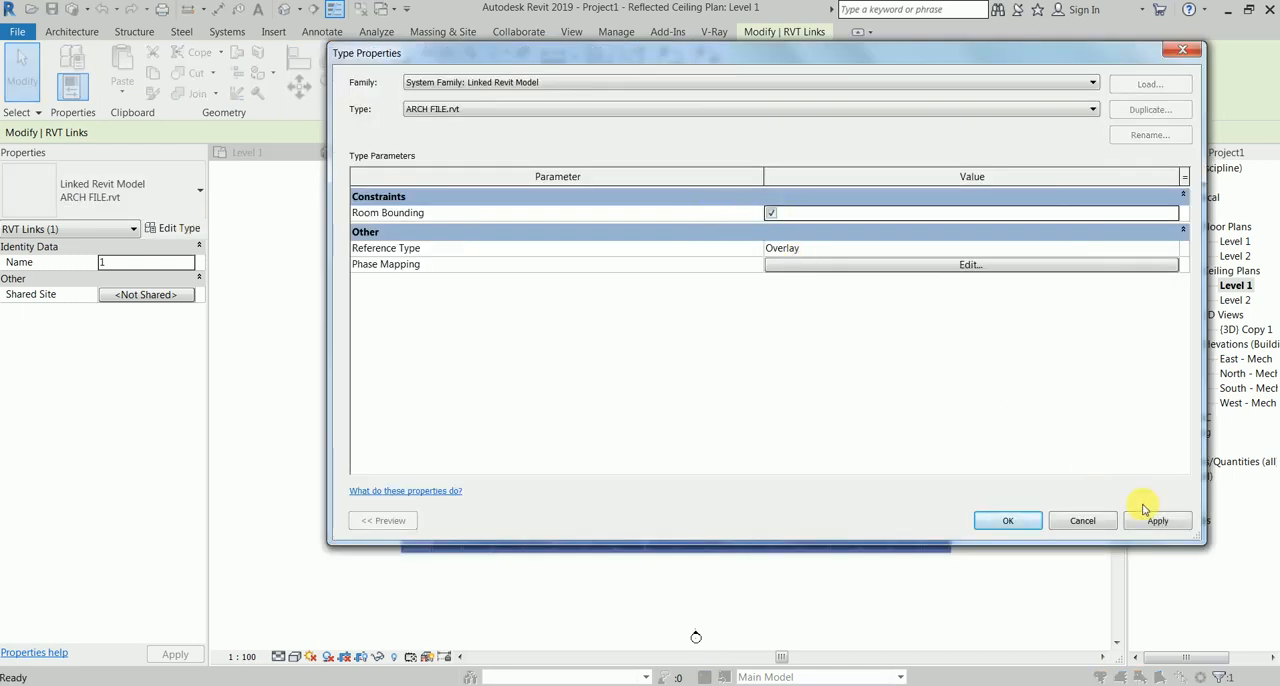
pyautogui.click(1008, 520)
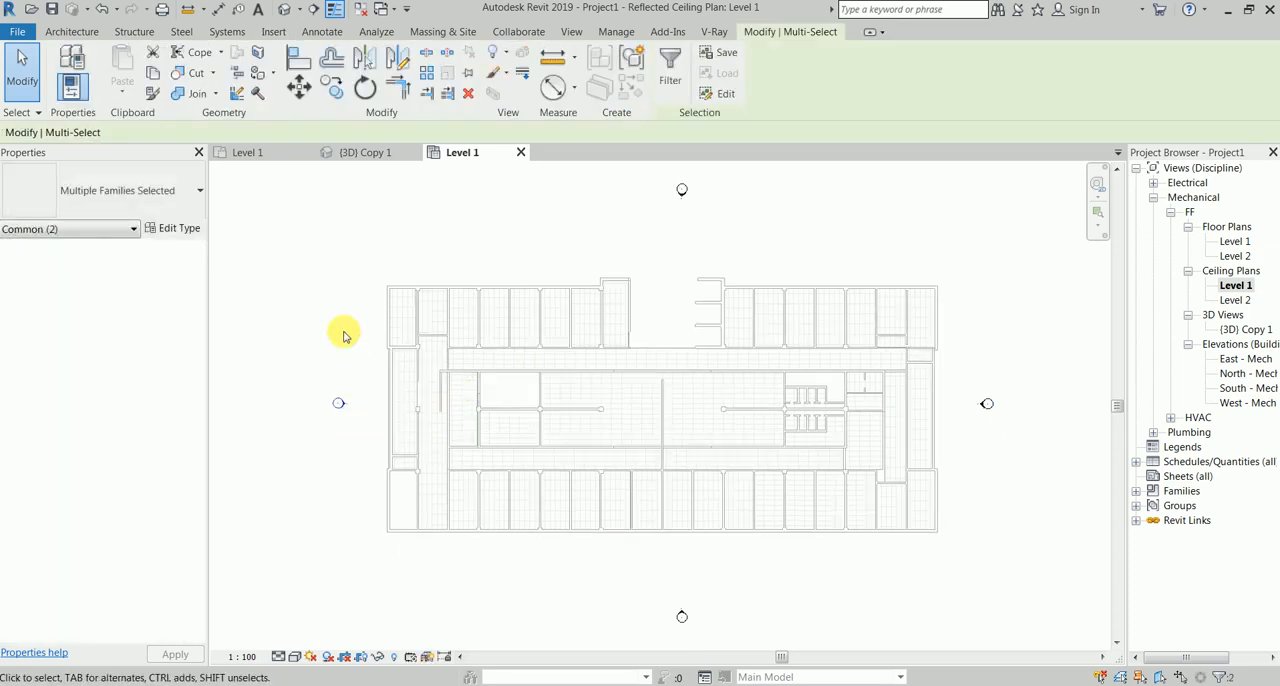
pyautogui.moveTo(286, 290)
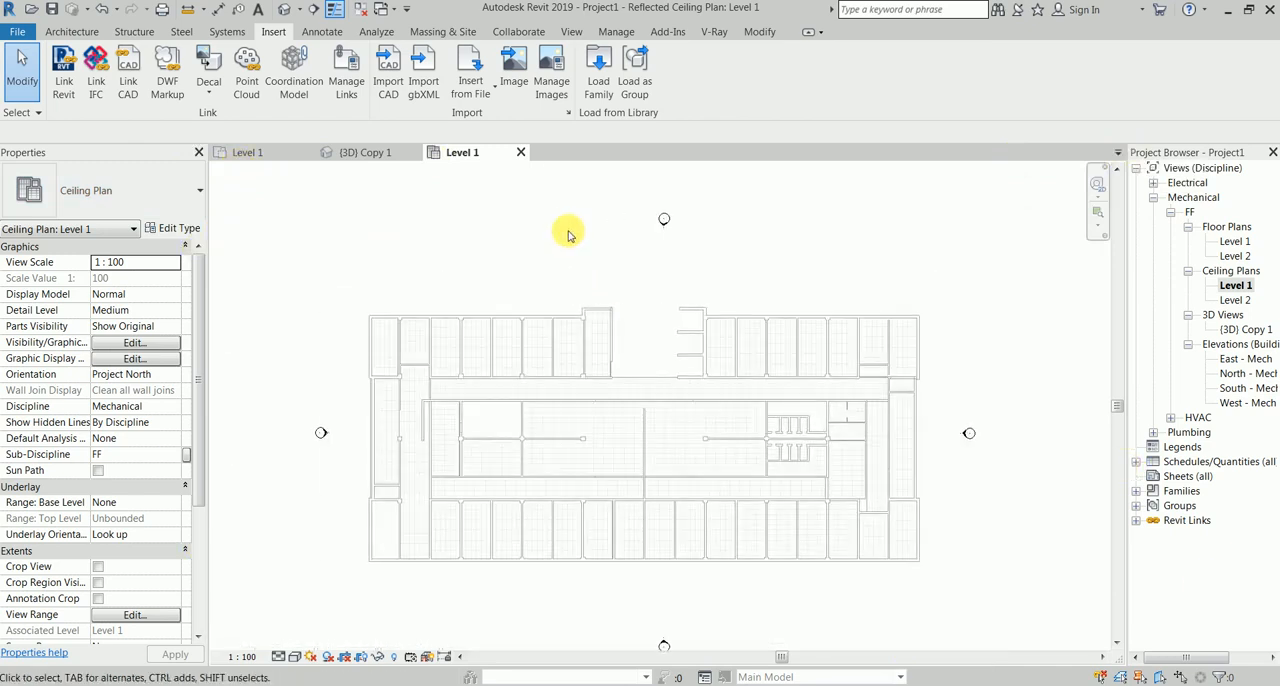
# Step: In Visibility/Graphic Overrides, go to Annotation Categories and scroll toward Elevations to hide them
pyautogui.click(136, 342)
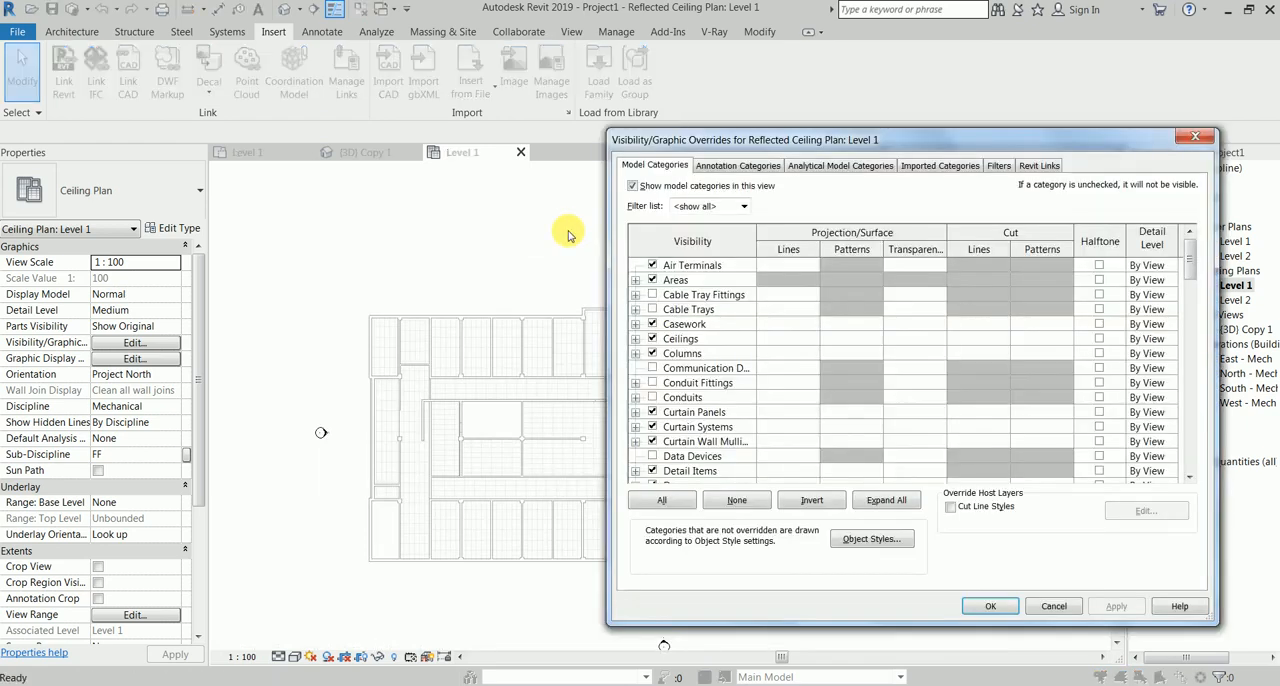
pyautogui.click(736, 164)
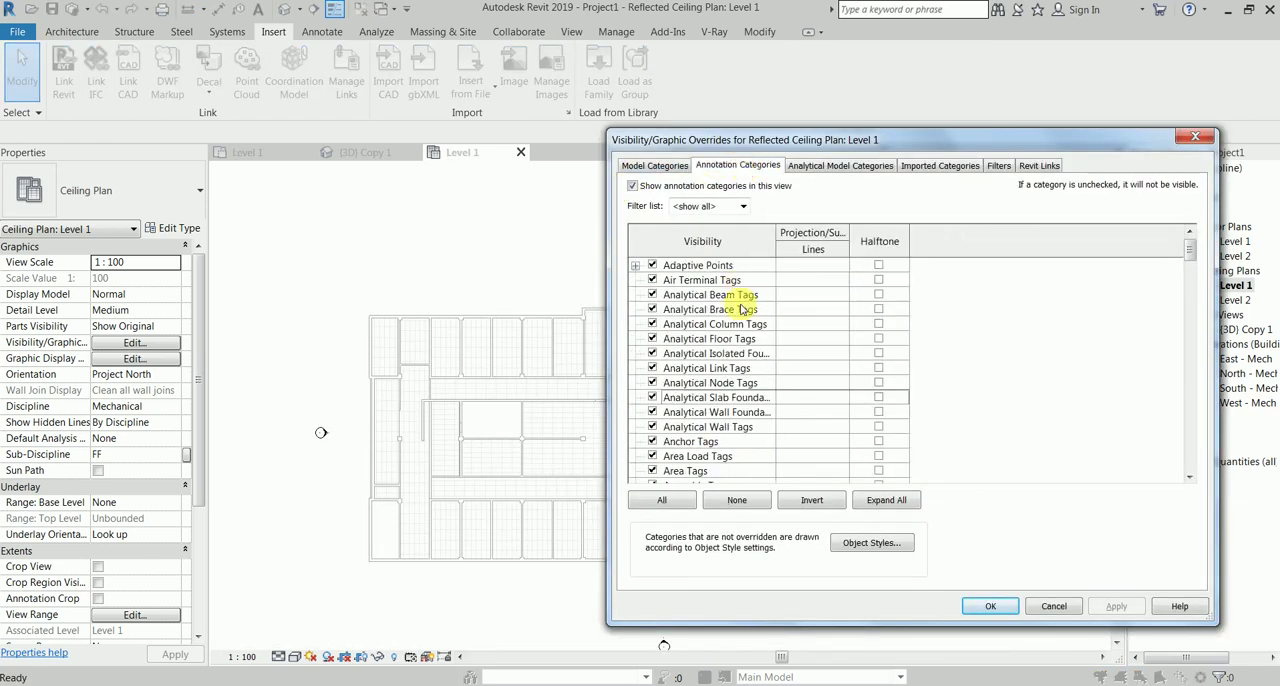
pyautogui.click(714, 308)
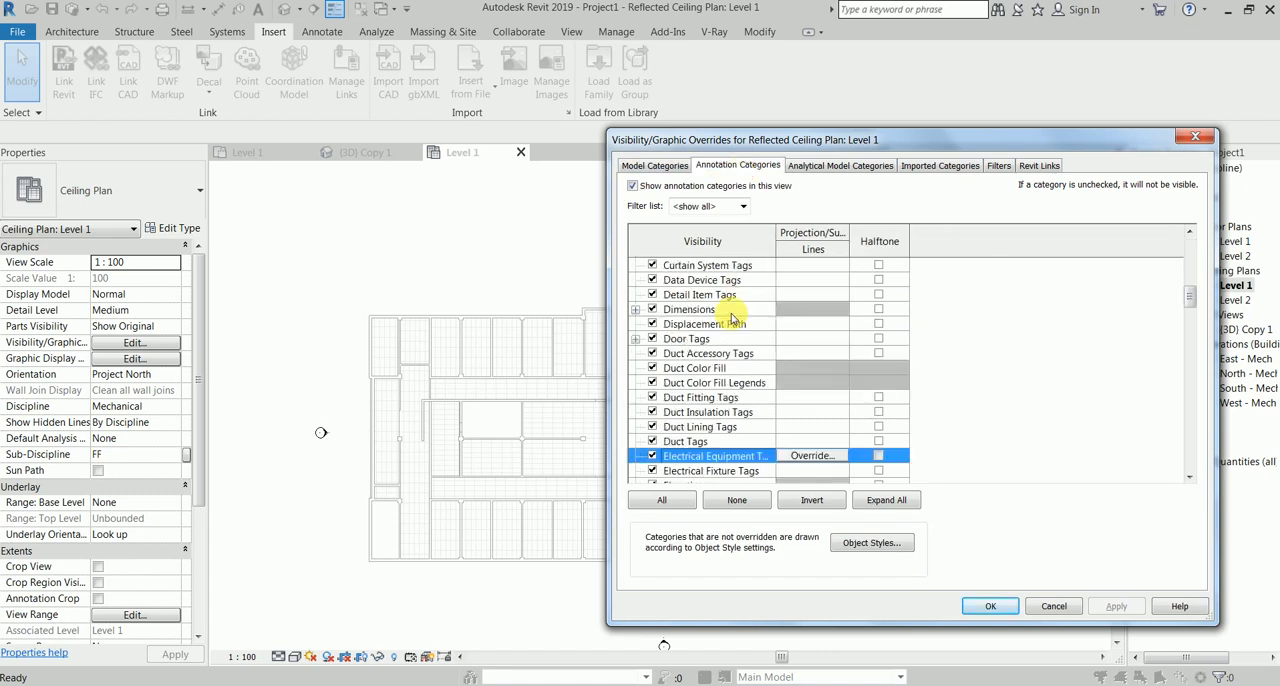
pyautogui.scroll(-3)
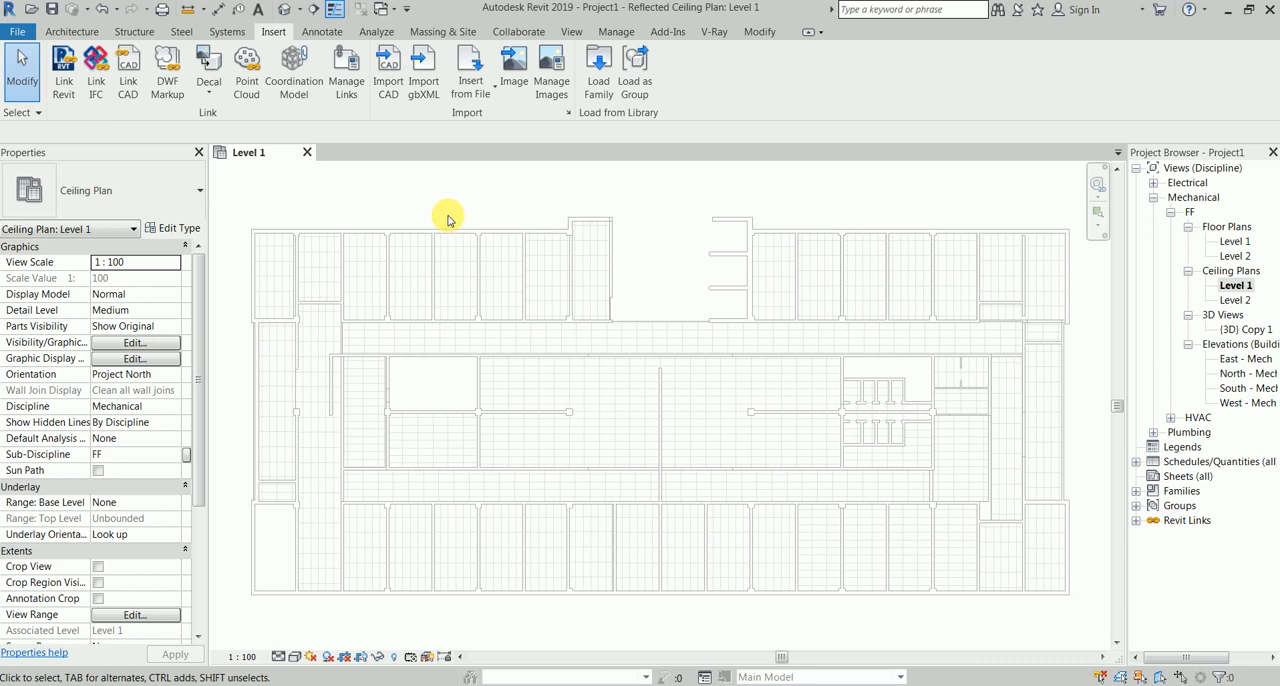
pyautogui.moveTo(500, 300)
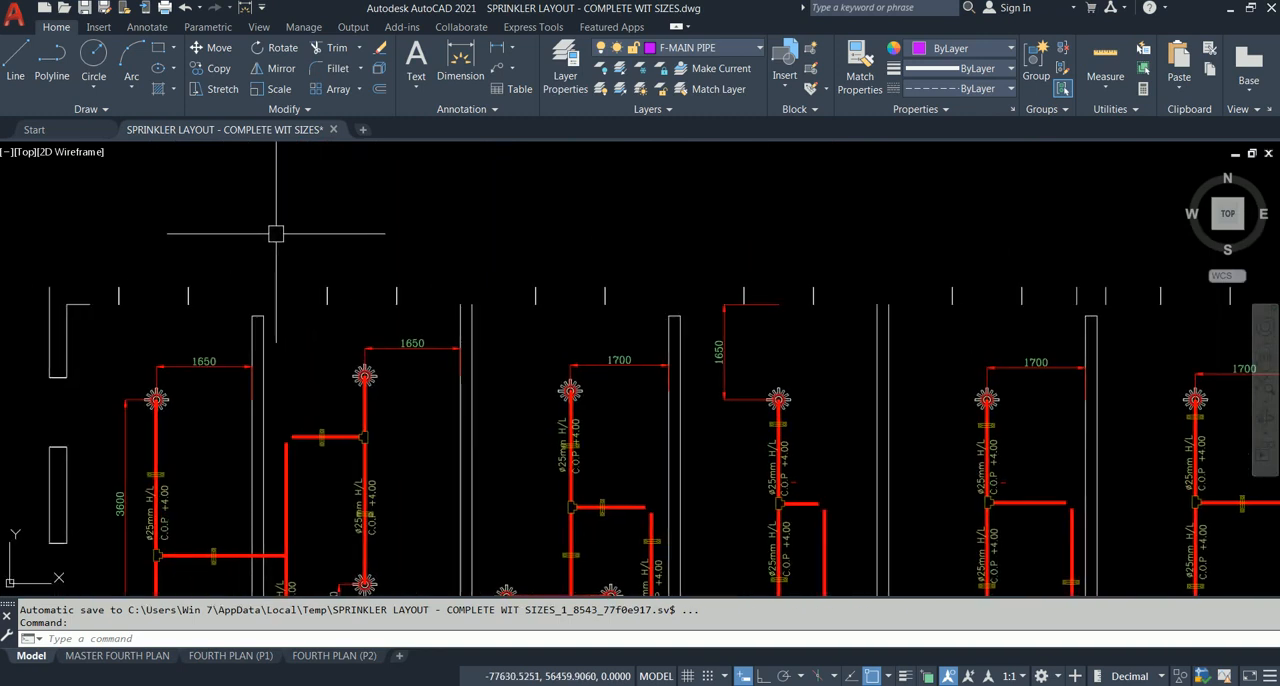
pyautogui.write('Ln')
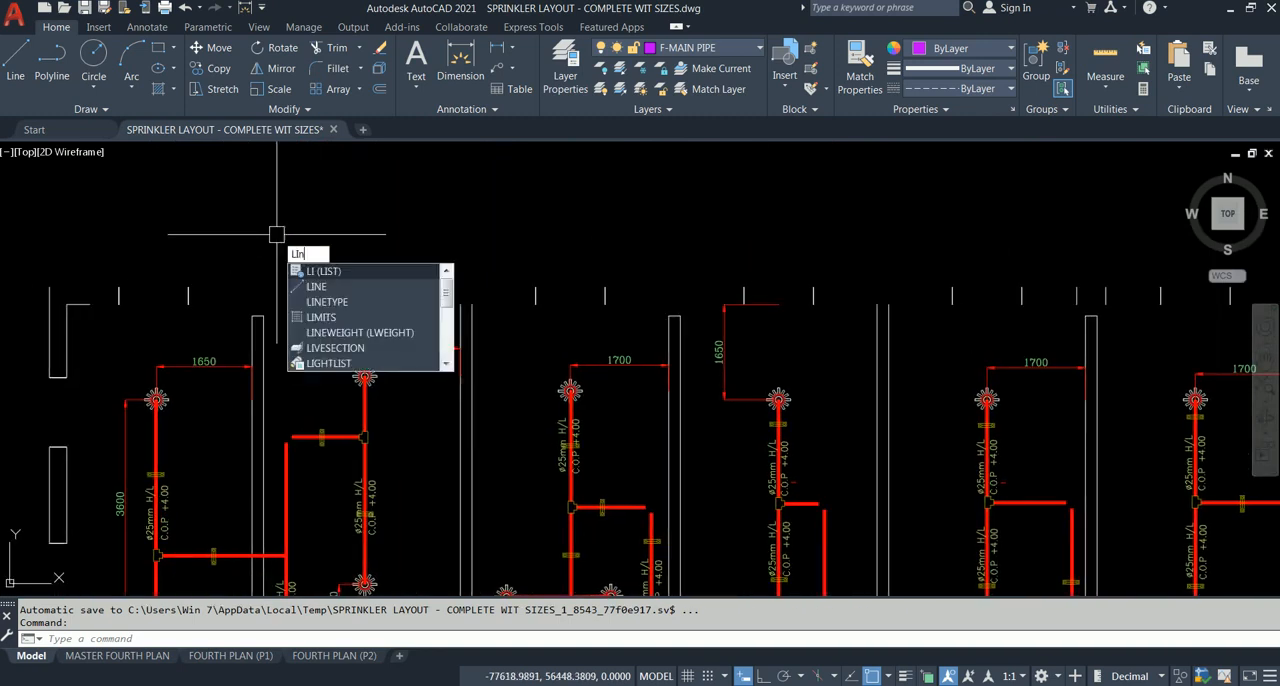
pyautogui.click(316, 286)
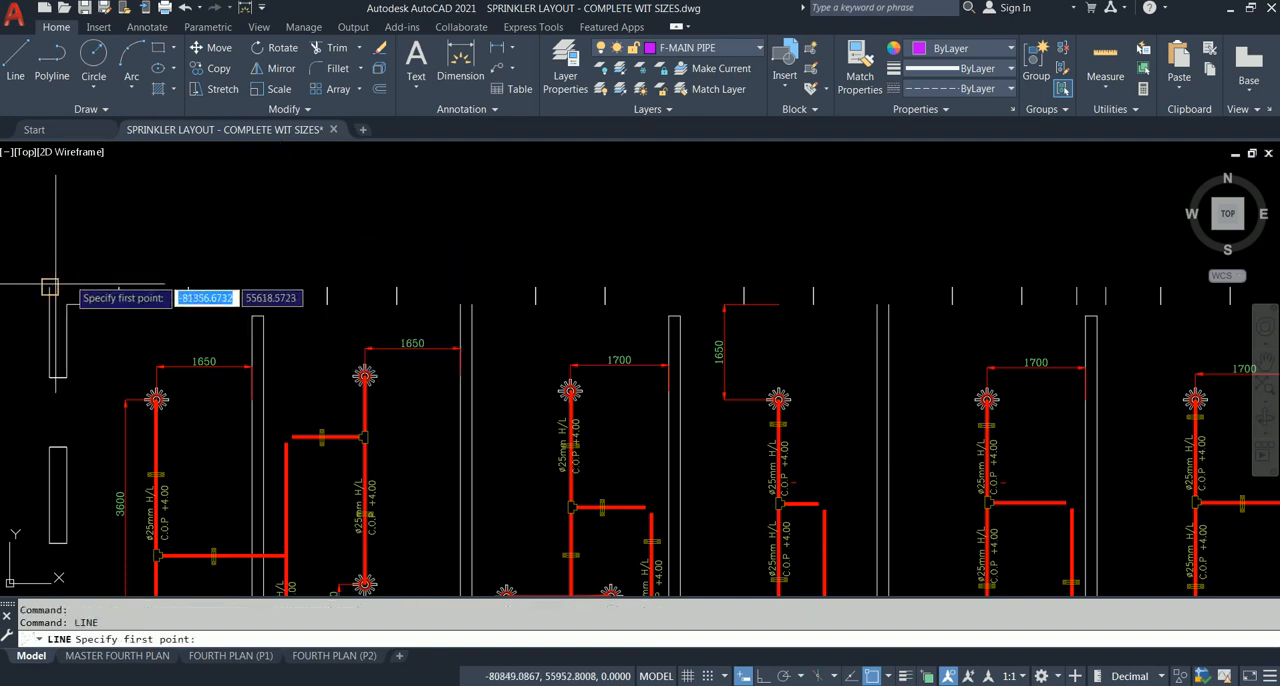
pyautogui.click(52, 288)
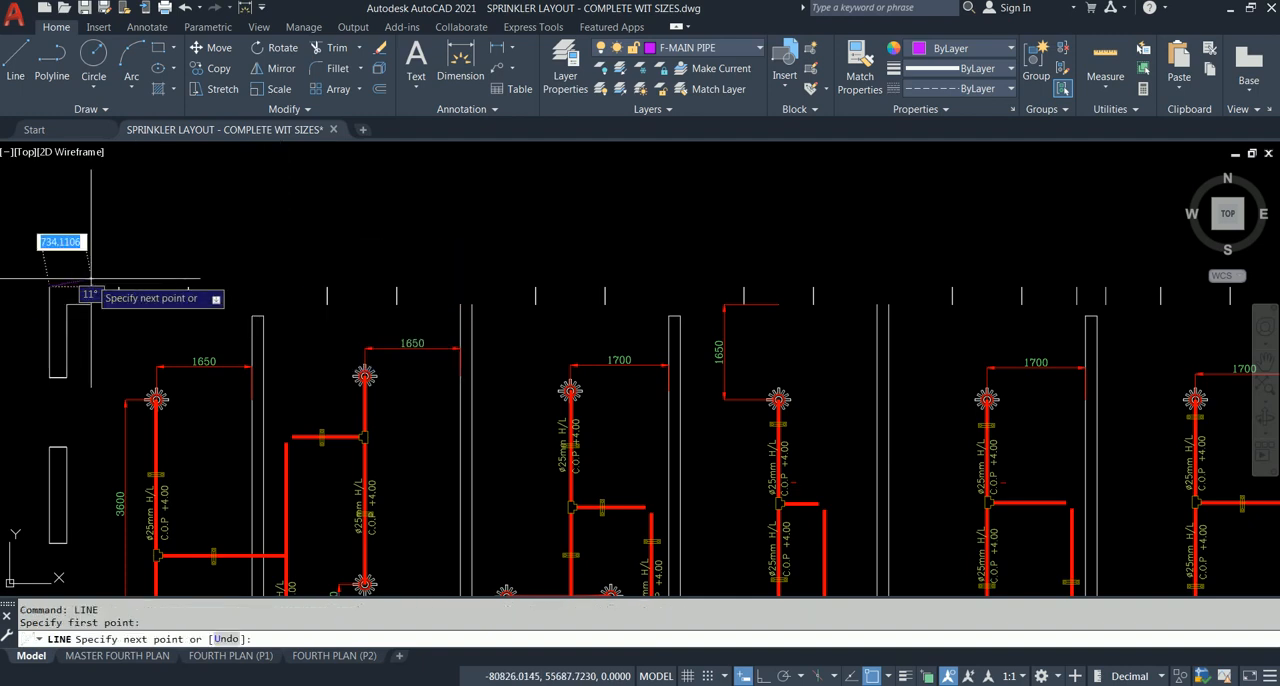
pyautogui.press('Escape')
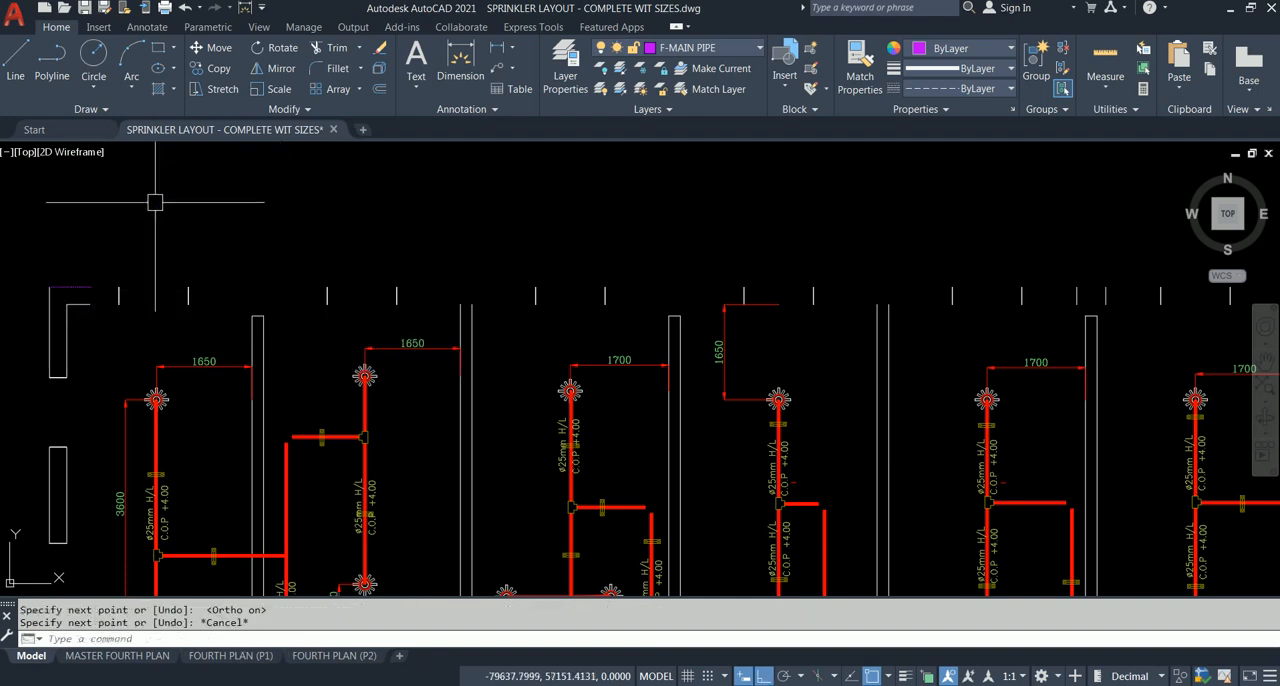
pyautogui.moveTo(156, 200); pyautogui.dragTo(200, 256)
pyautogui.write('LENGTHEN')
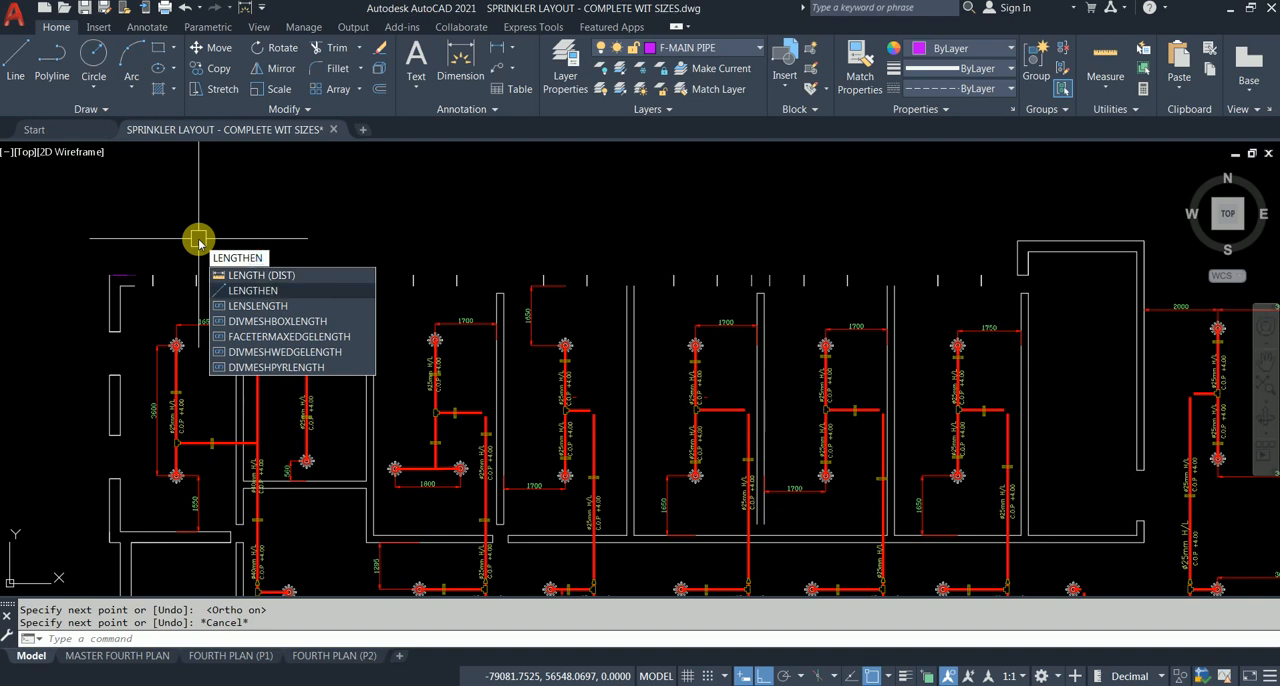
# Step: Start LENGTHEN with the Dynamic option to freely set a line's new end point
pyautogui.click(252, 290)
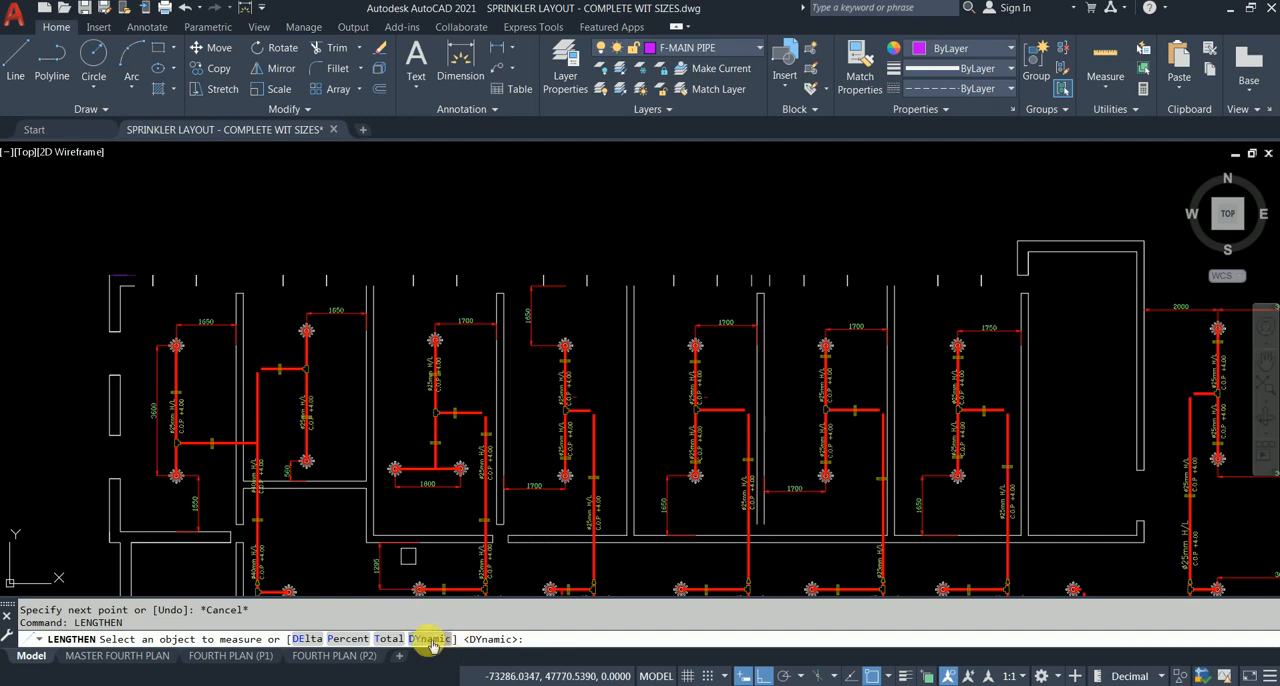
pyautogui.click(436, 638)
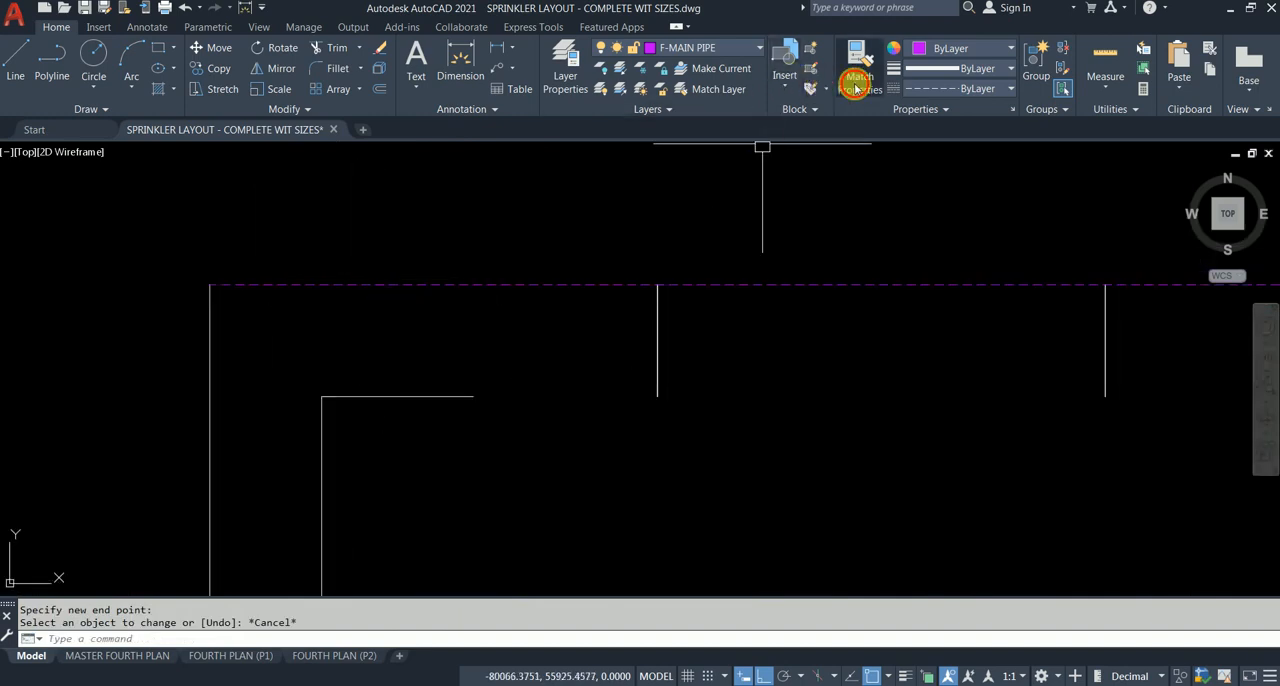
pyautogui.click(856, 82)
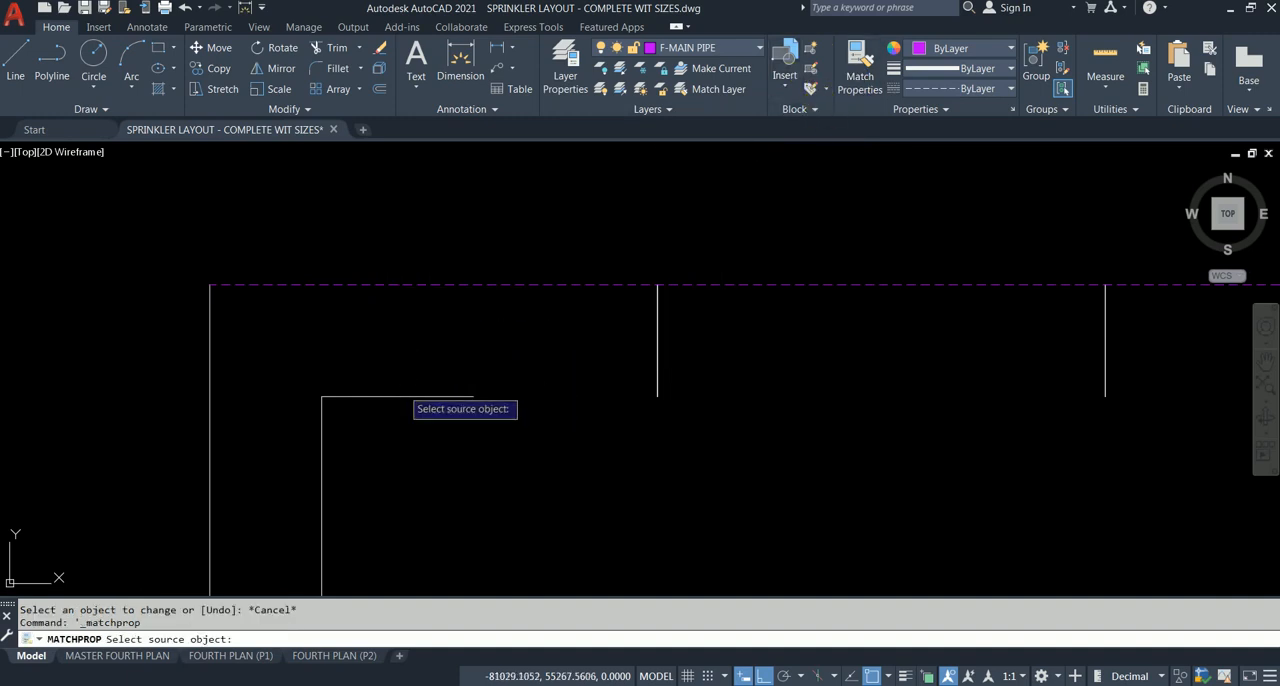
pyautogui.click(396, 394)
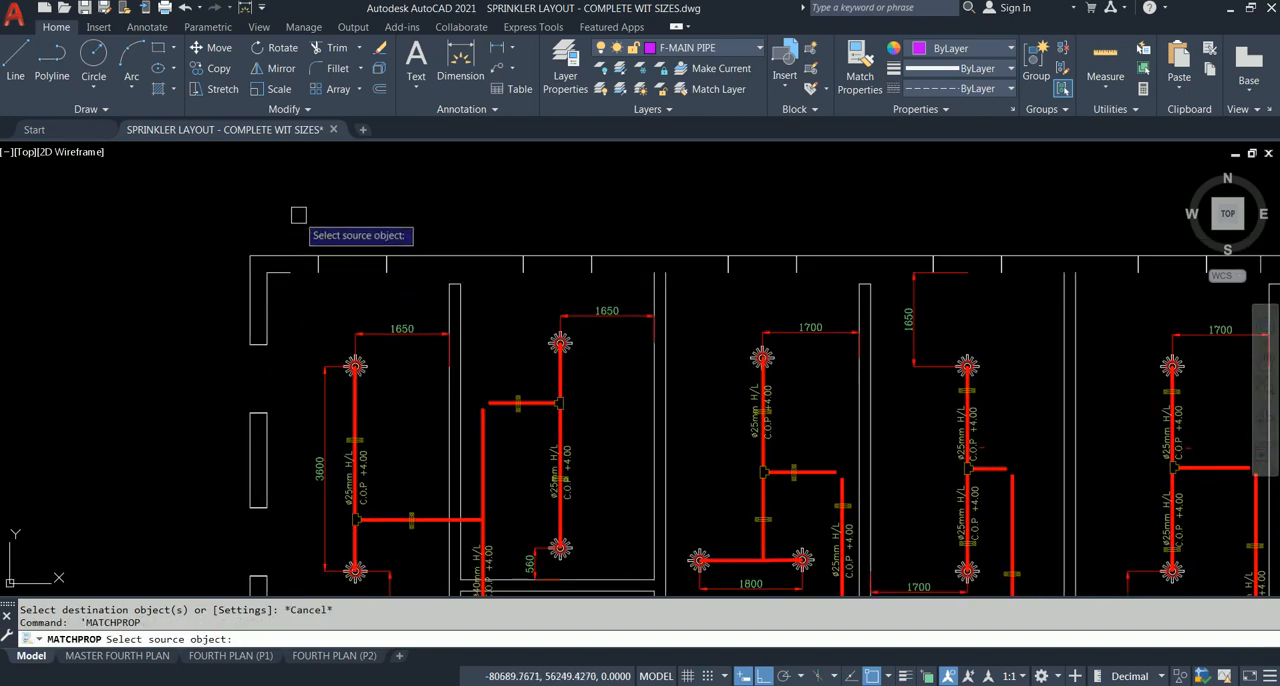
pyautogui.rightClick(302, 220)
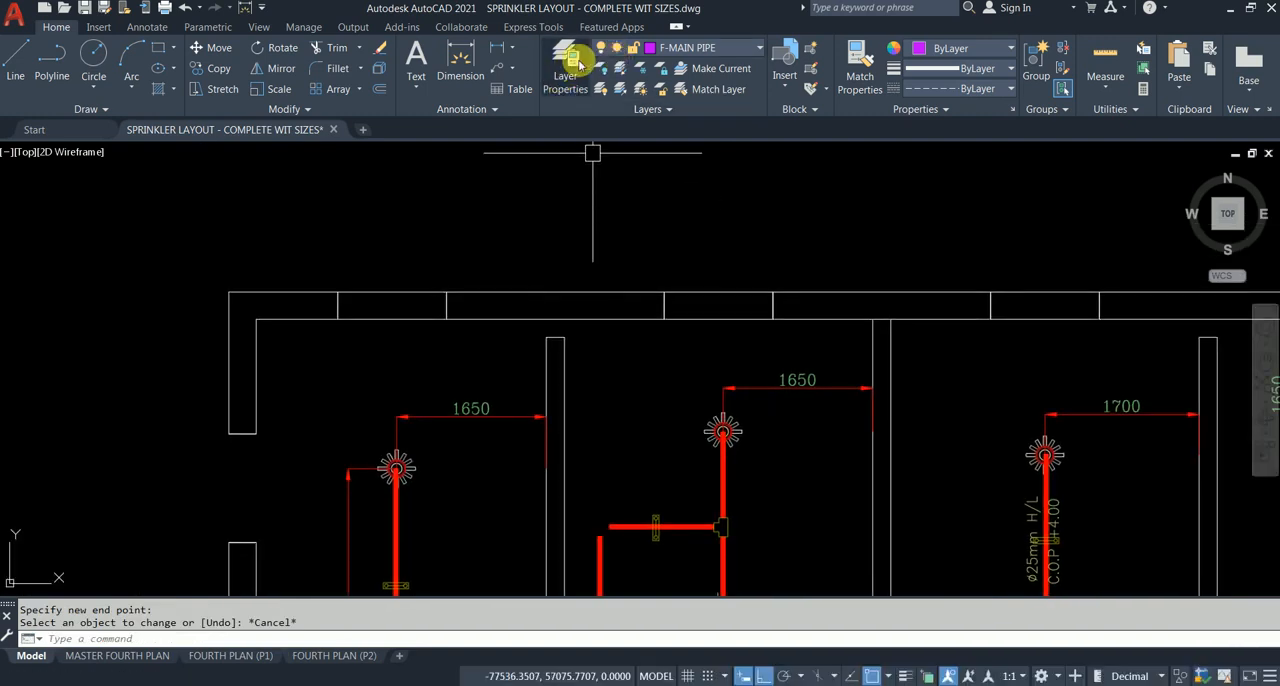
# Step: Create a new current layer named Alien Layer with its own colour and save the drawing
pyautogui.click(564, 60)
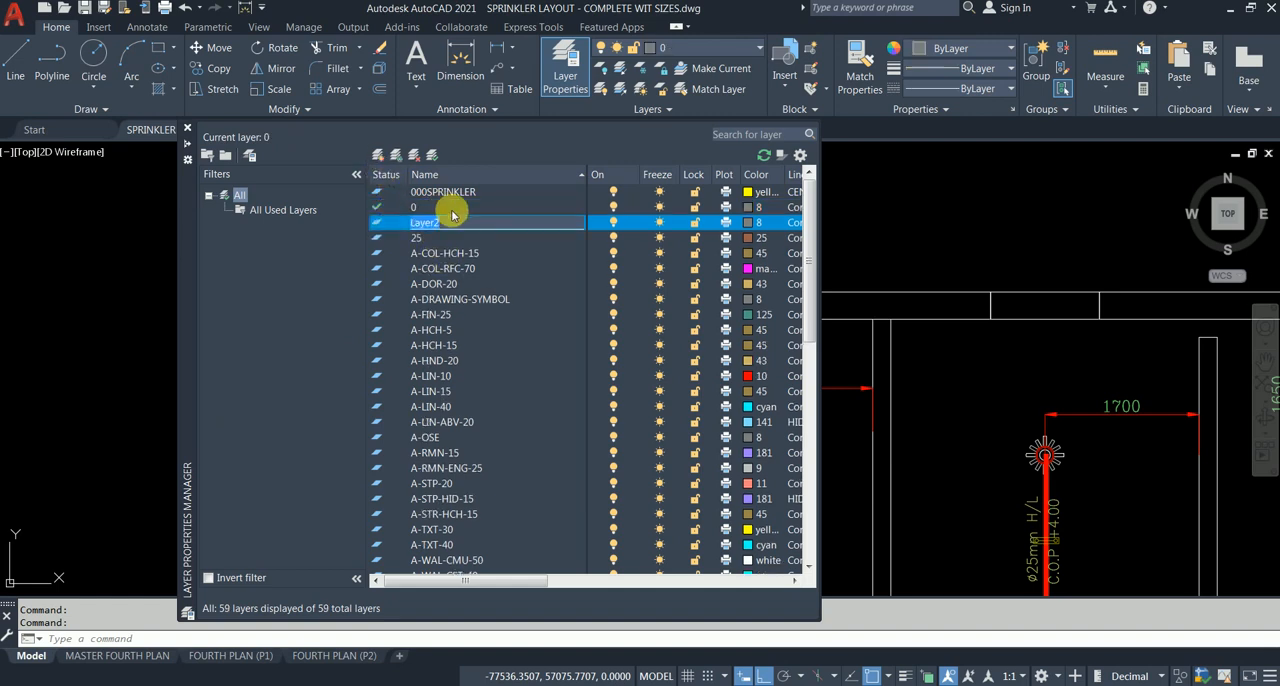
pyautogui.write('Alein')
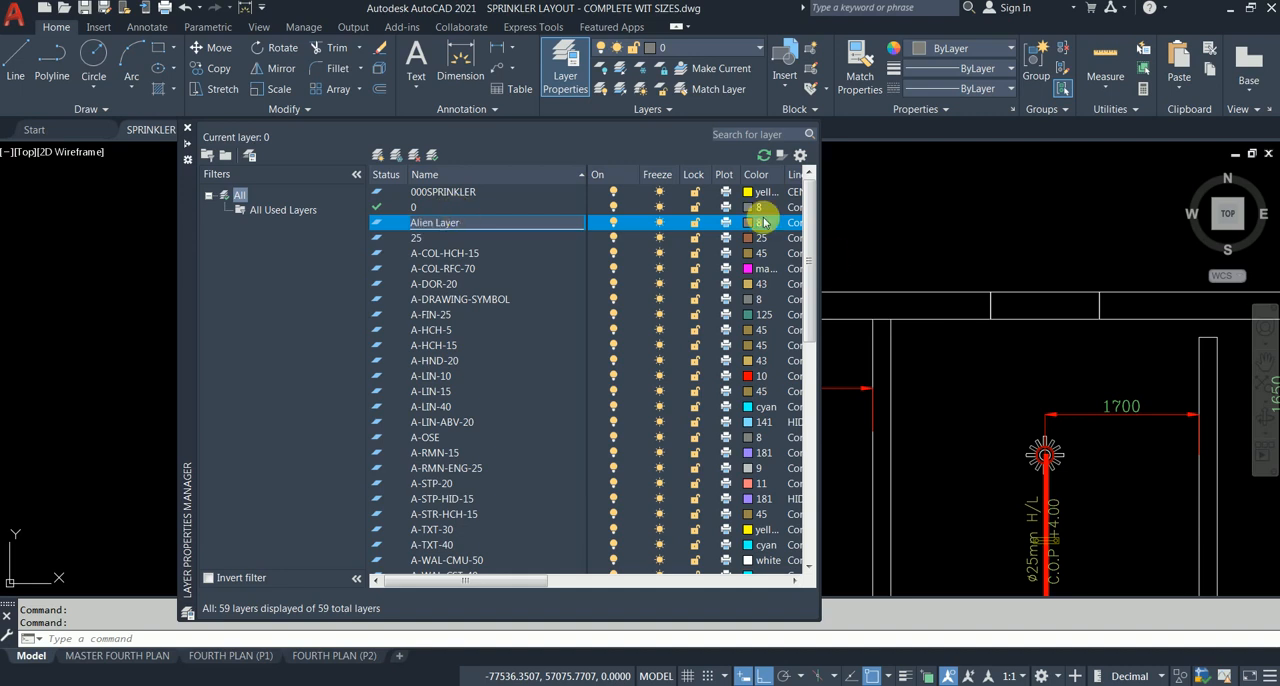
pyautogui.click(758, 222)
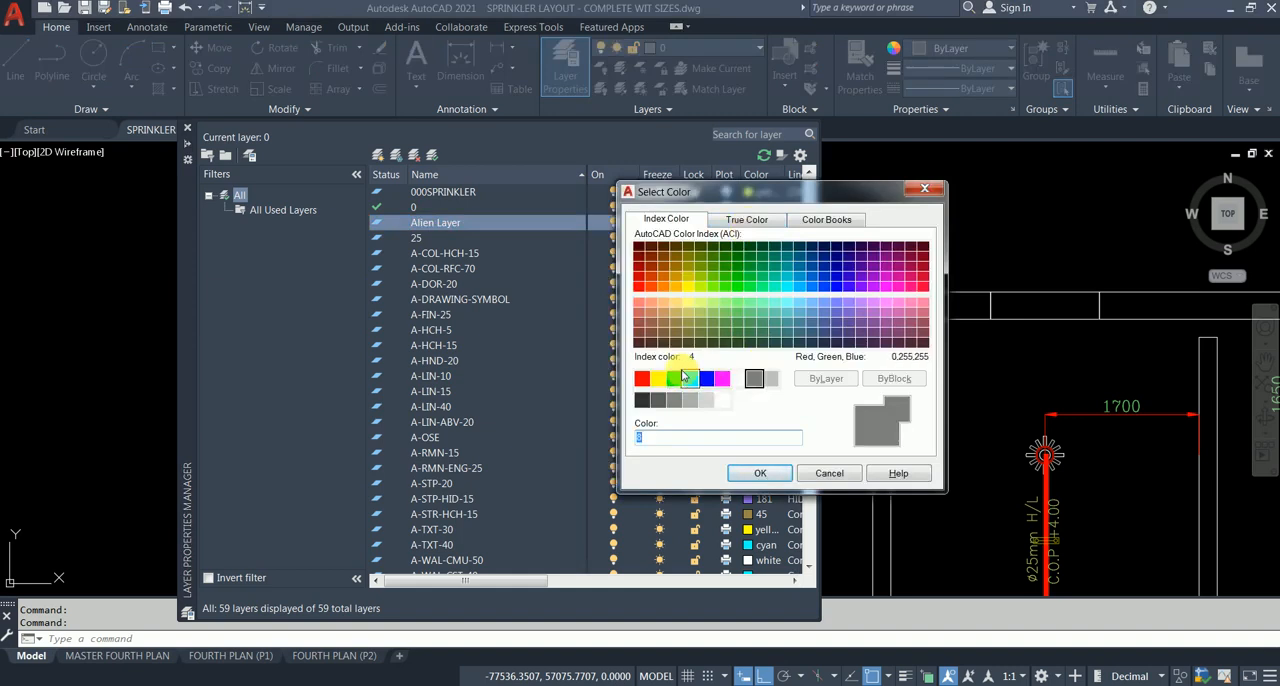
pyautogui.click(760, 472)
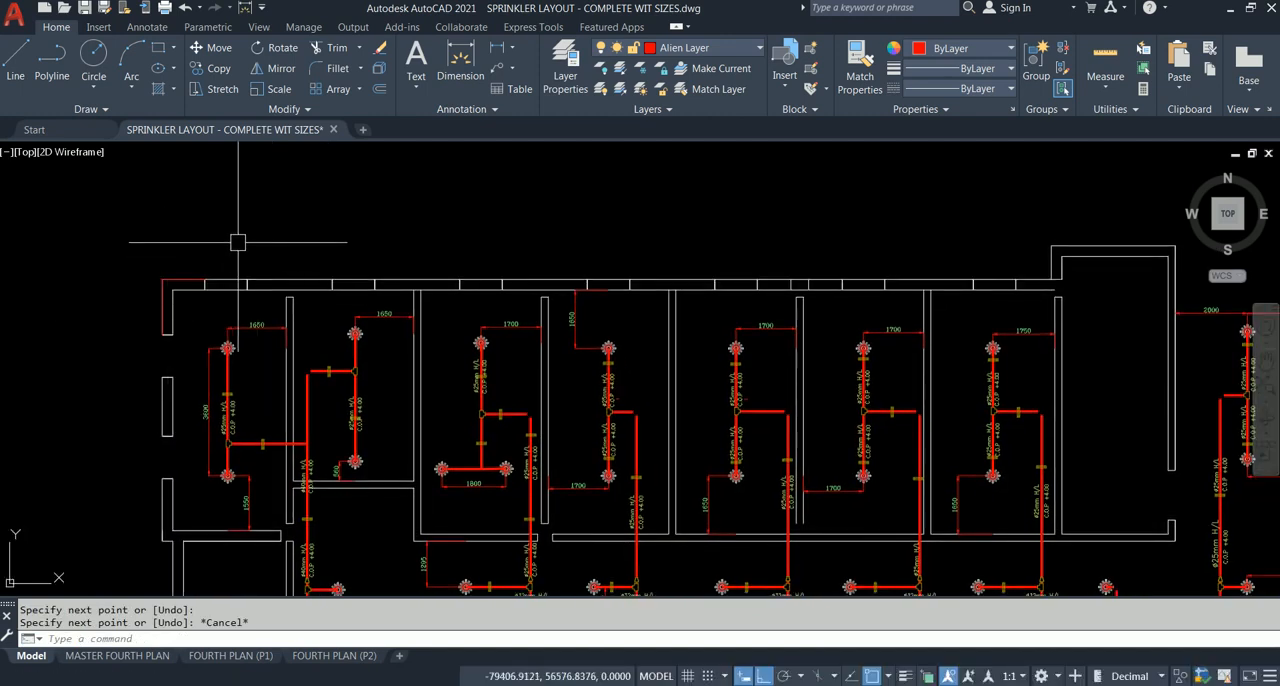
pyautogui.press('ctrl+s')
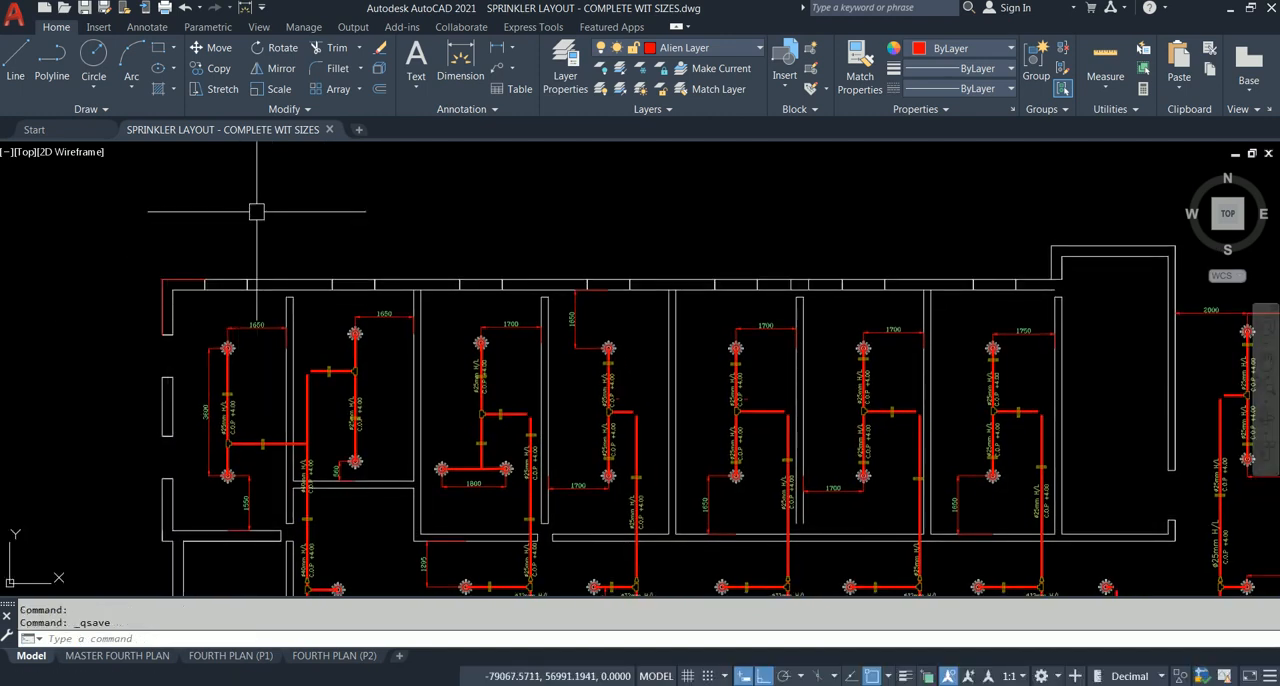
pyautogui.moveTo(290, 138)
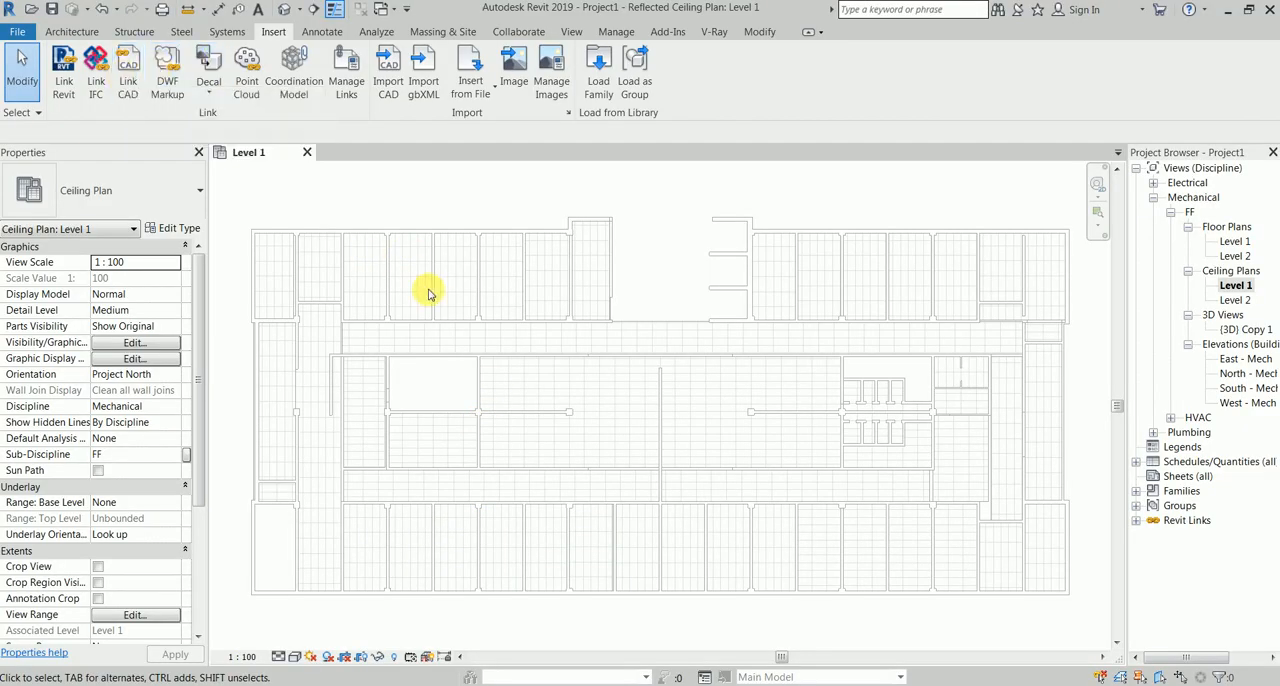
pyautogui.moveTo(428, 292)
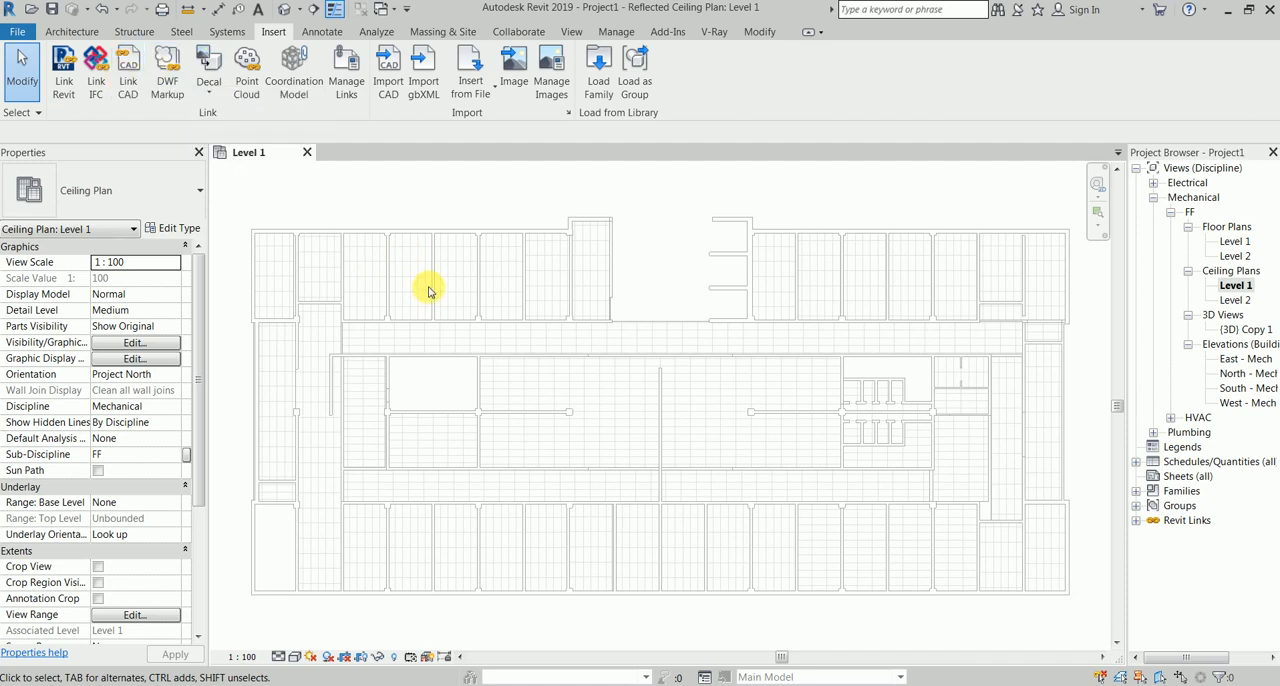